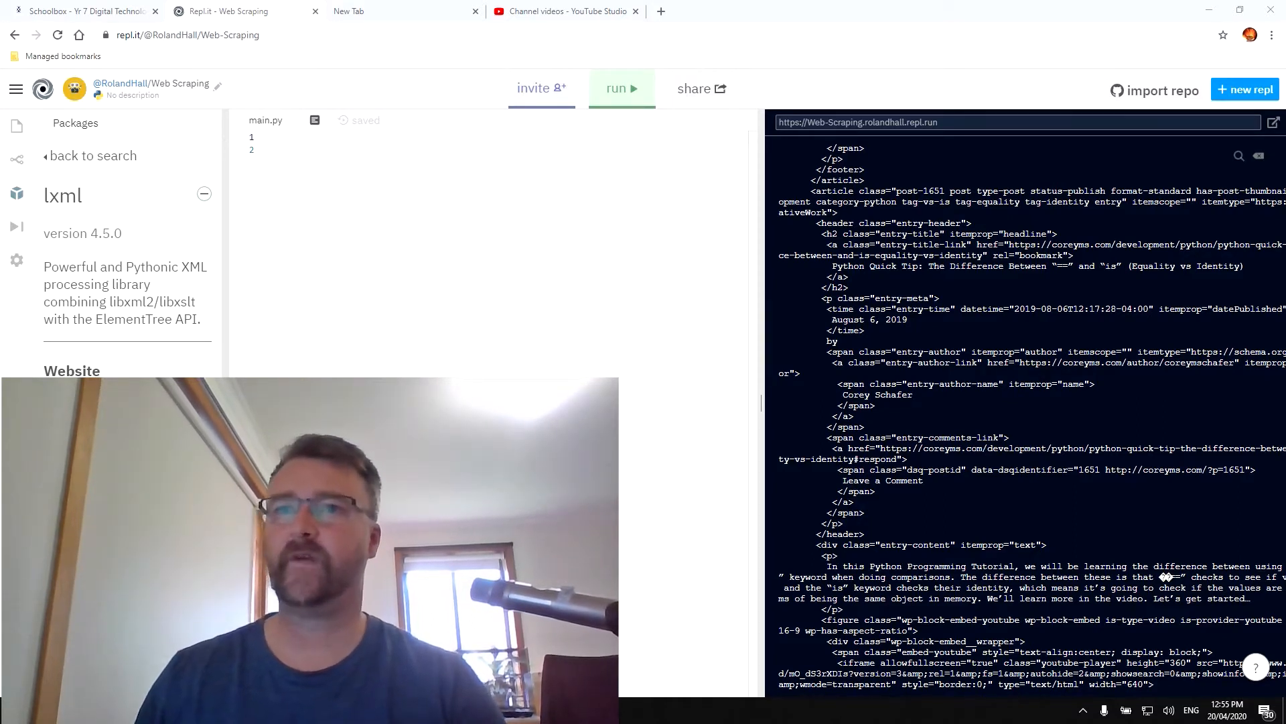
pyautogui.moveTo(174, 213)
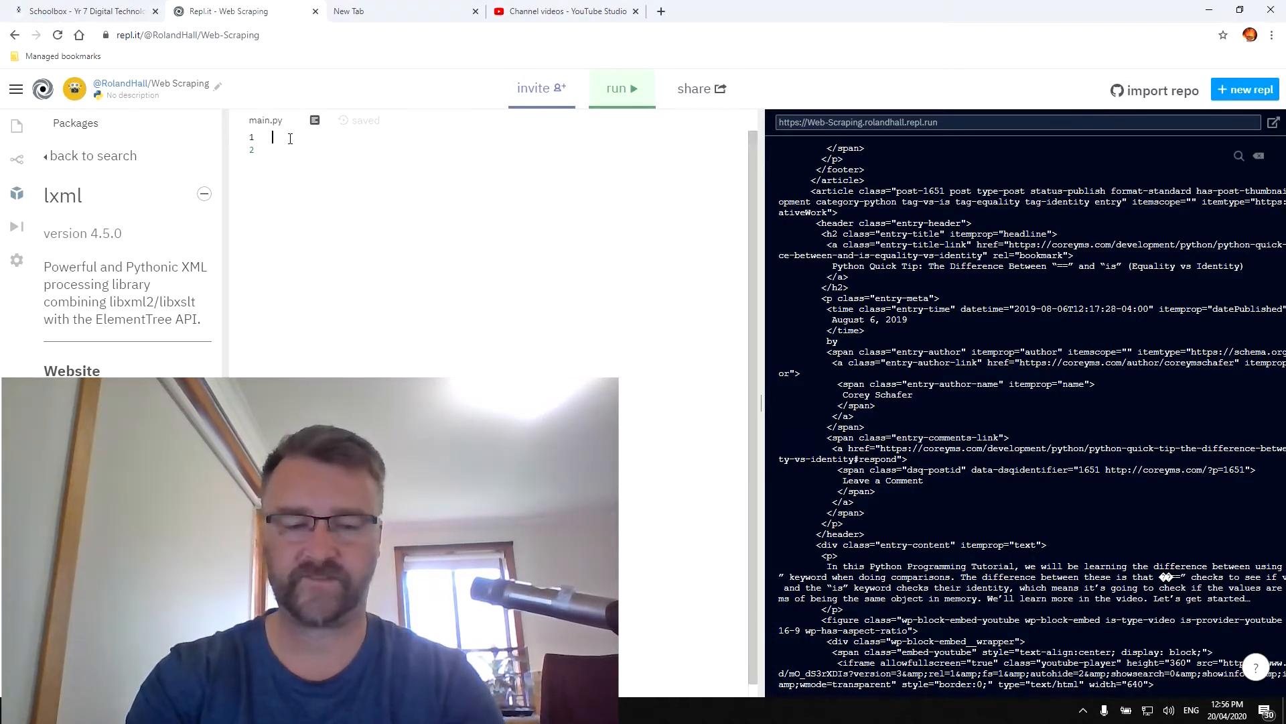
# Step: Write 'from bs4 import BeautifulSoup' on line 1, completing BeautifulSoup from autocomplete
pyautogui.write('bs')
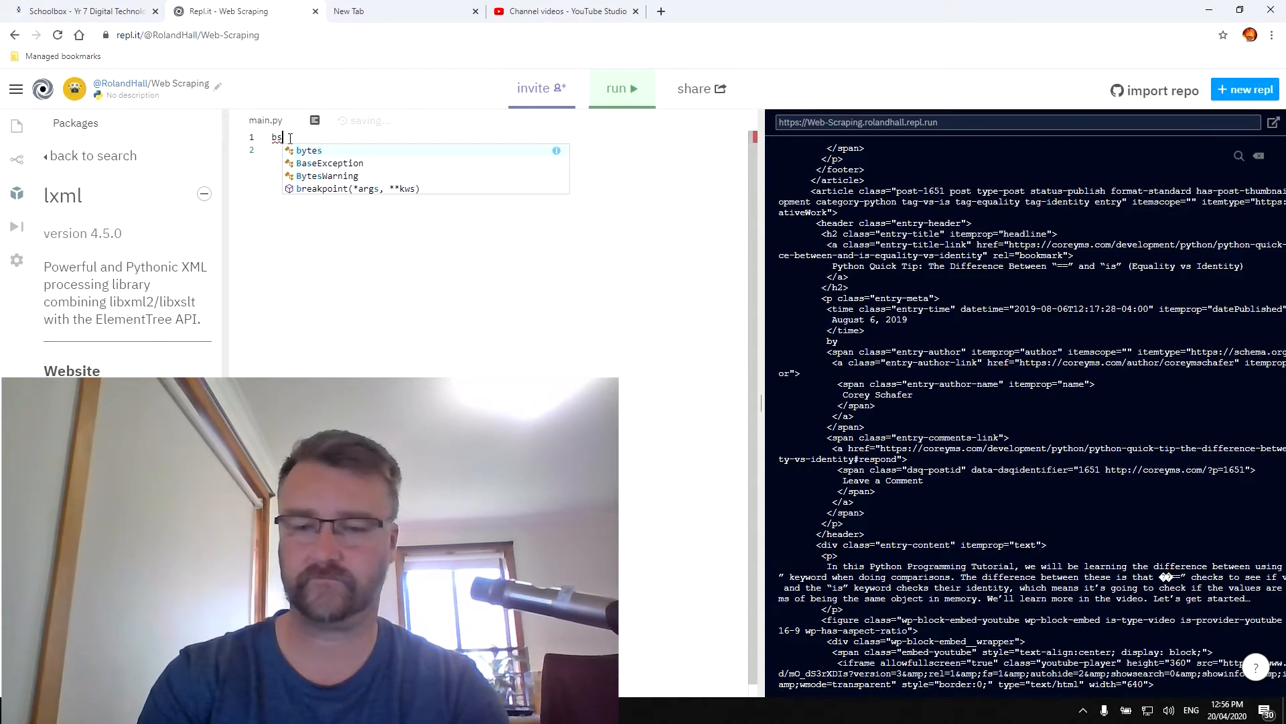
pyautogui.write('from')
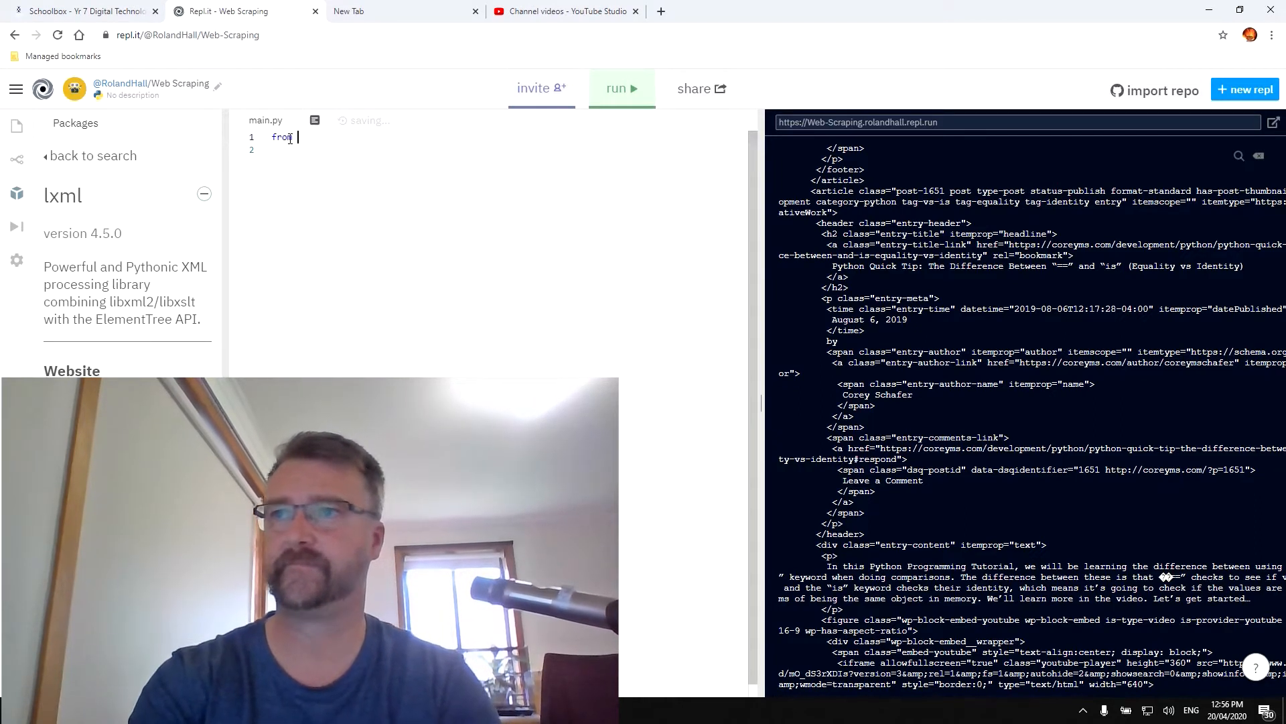
pyautogui.write('bs')
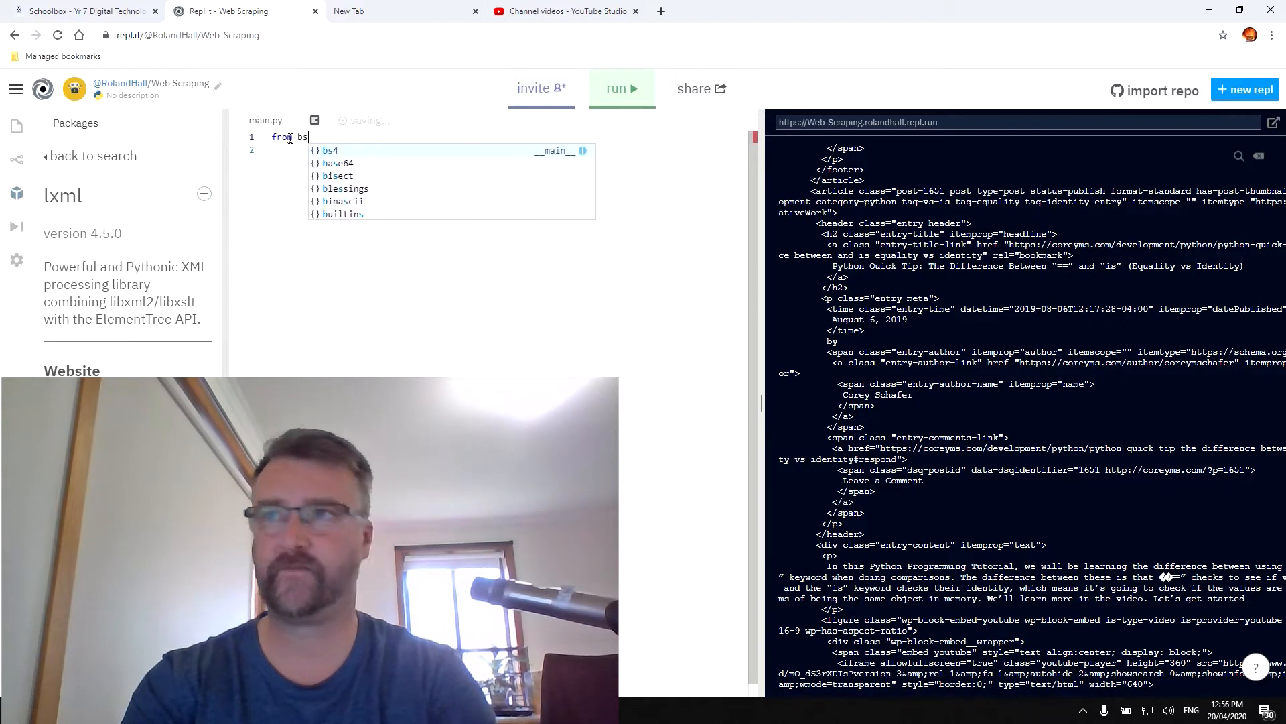
pyautogui.write('4')
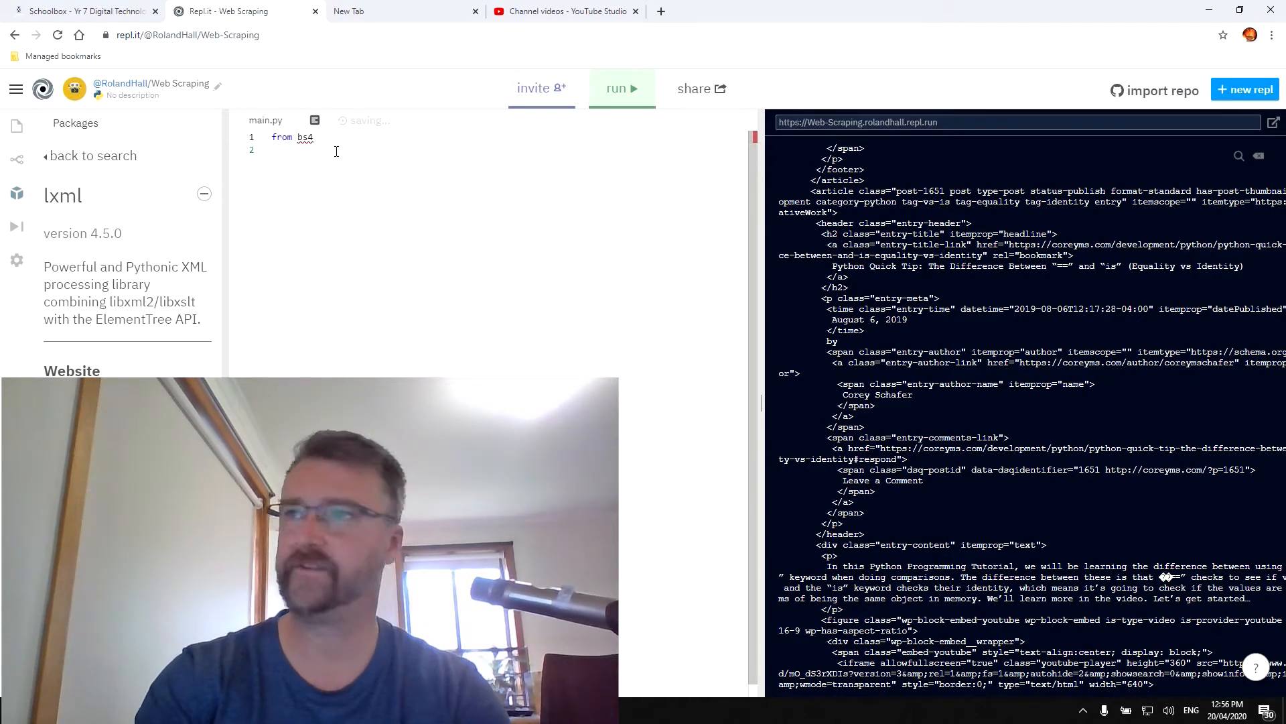
pyautogui.write('import')
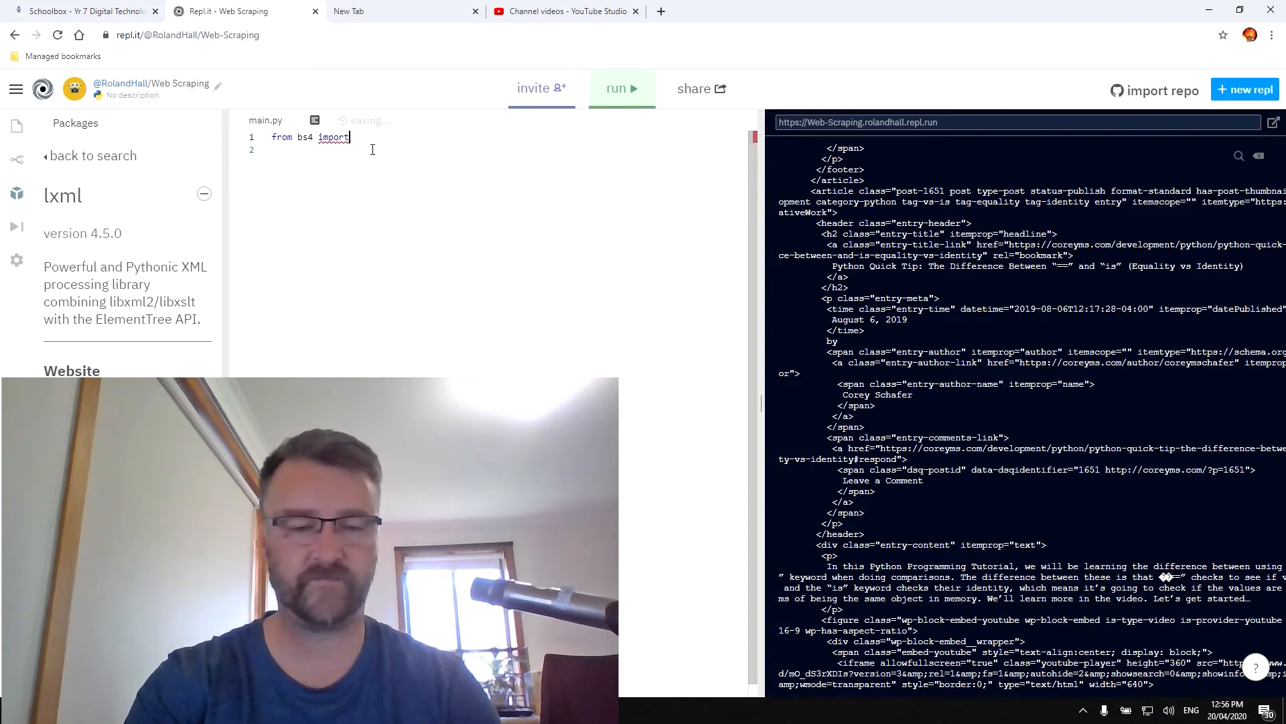
pyautogui.write('Bea')
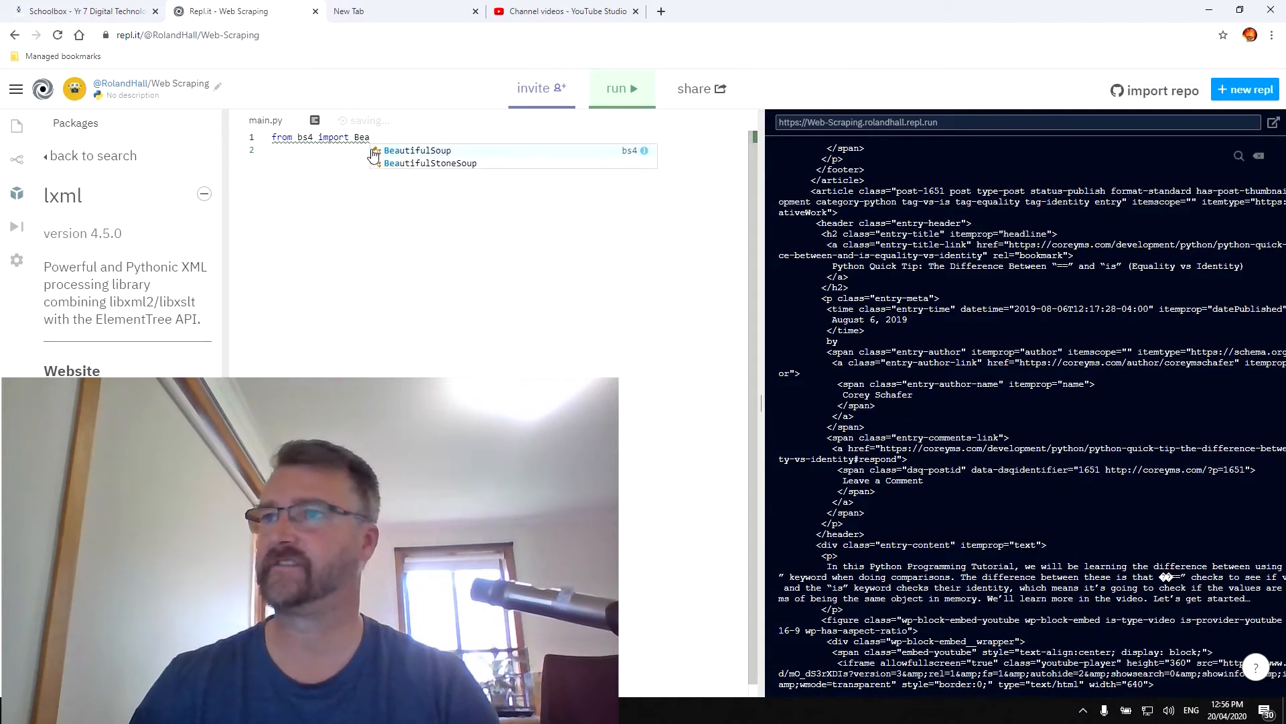
pyautogui.click(416, 150)
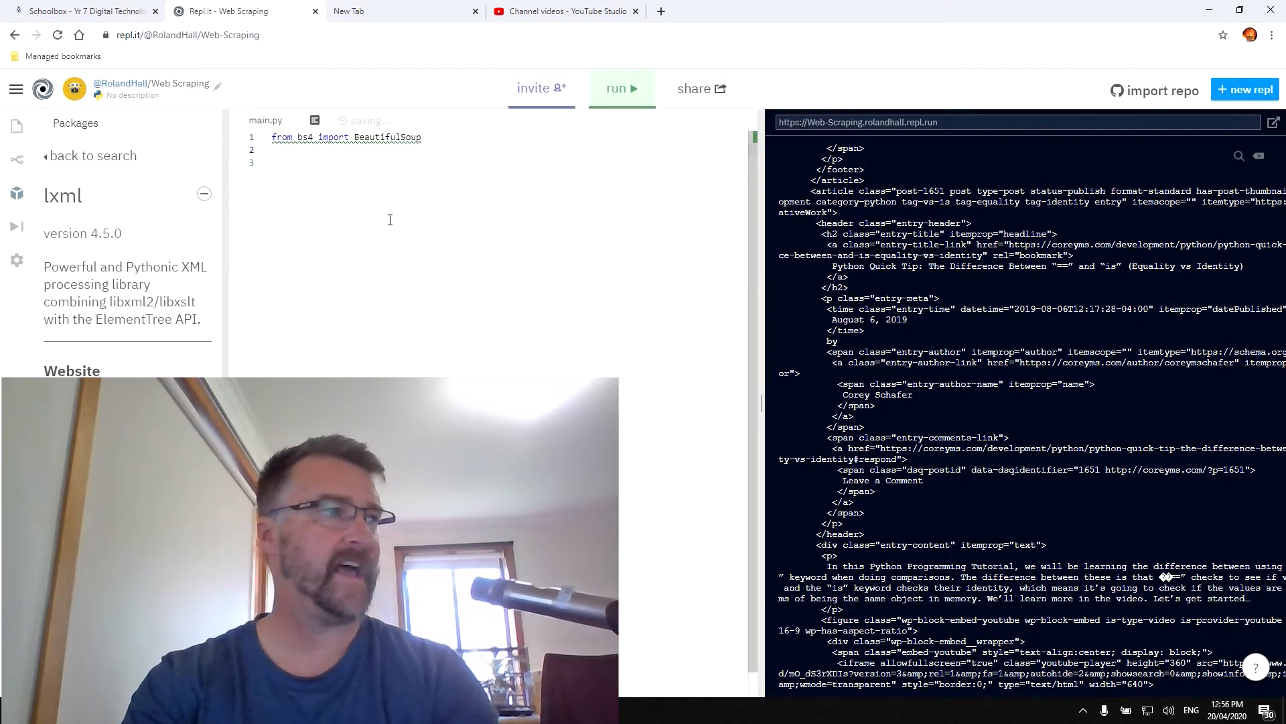
# Step: Add 'import requests' on line 2 and leave blank lines below the imports
pyautogui.write('import requests')
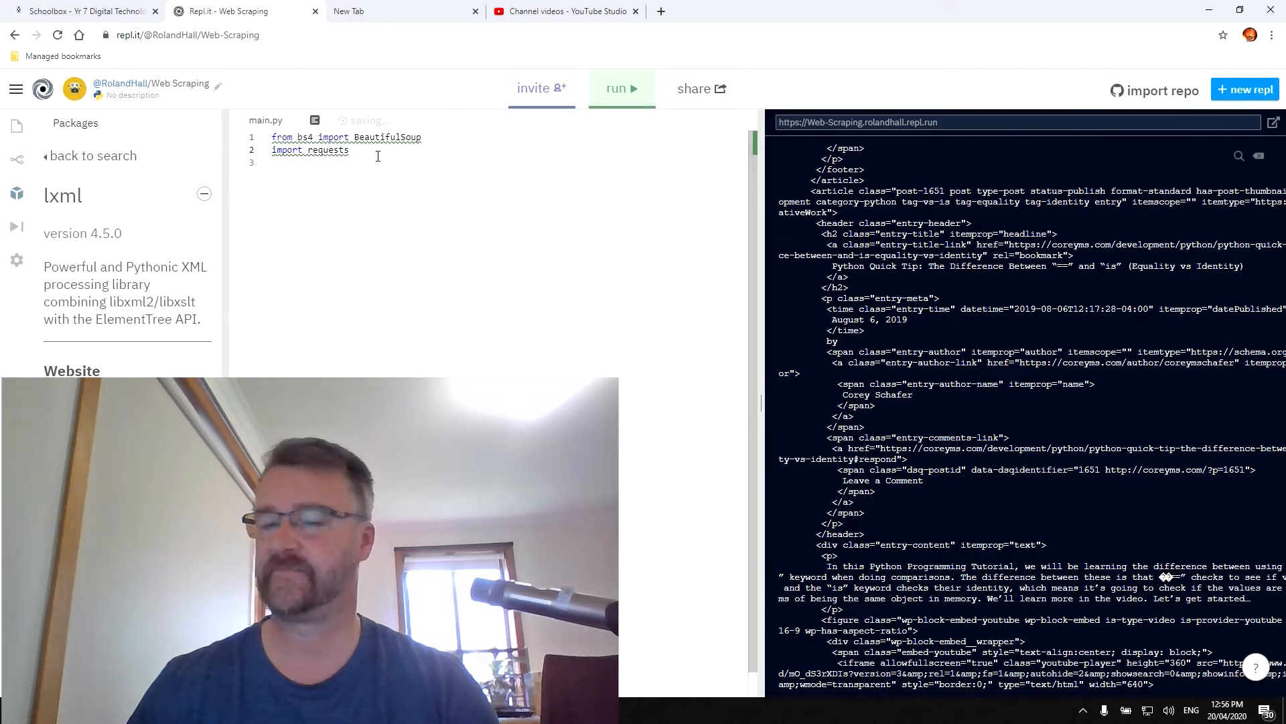
pyautogui.press('enter')
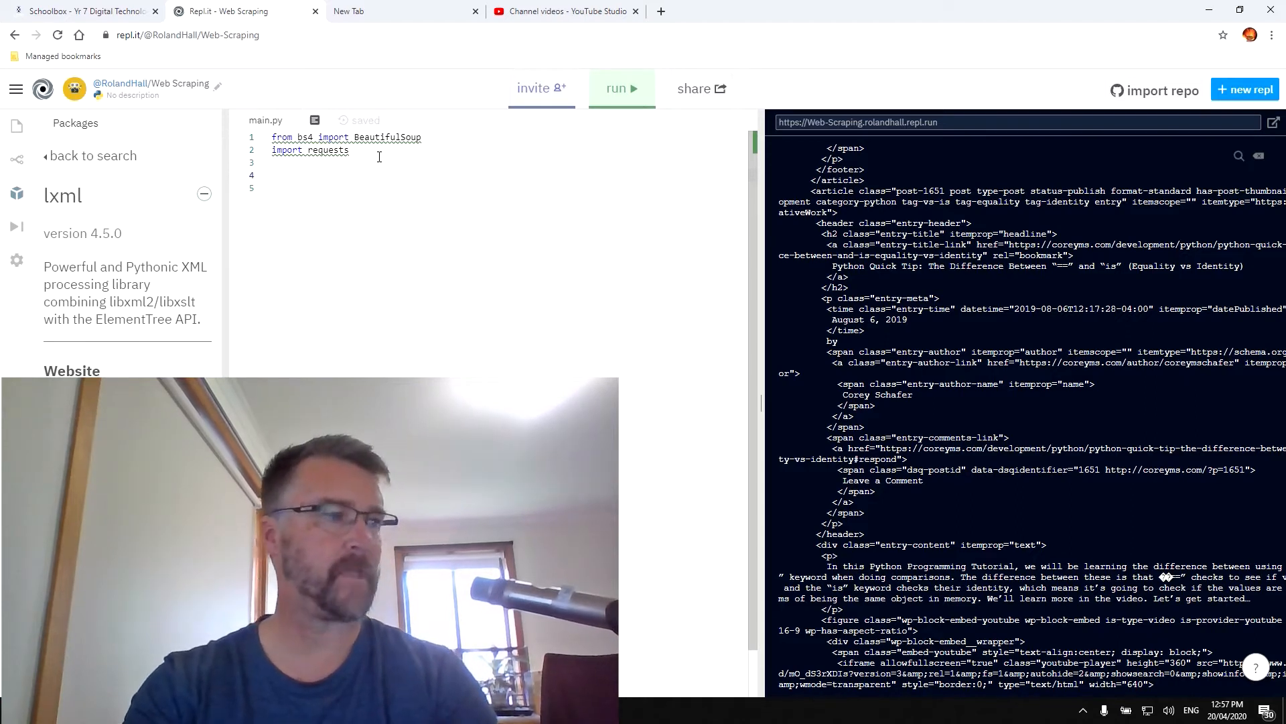
# Step: Start line 4 as source = requests.get(' awaiting the URL string
pyautogui.write('sou')
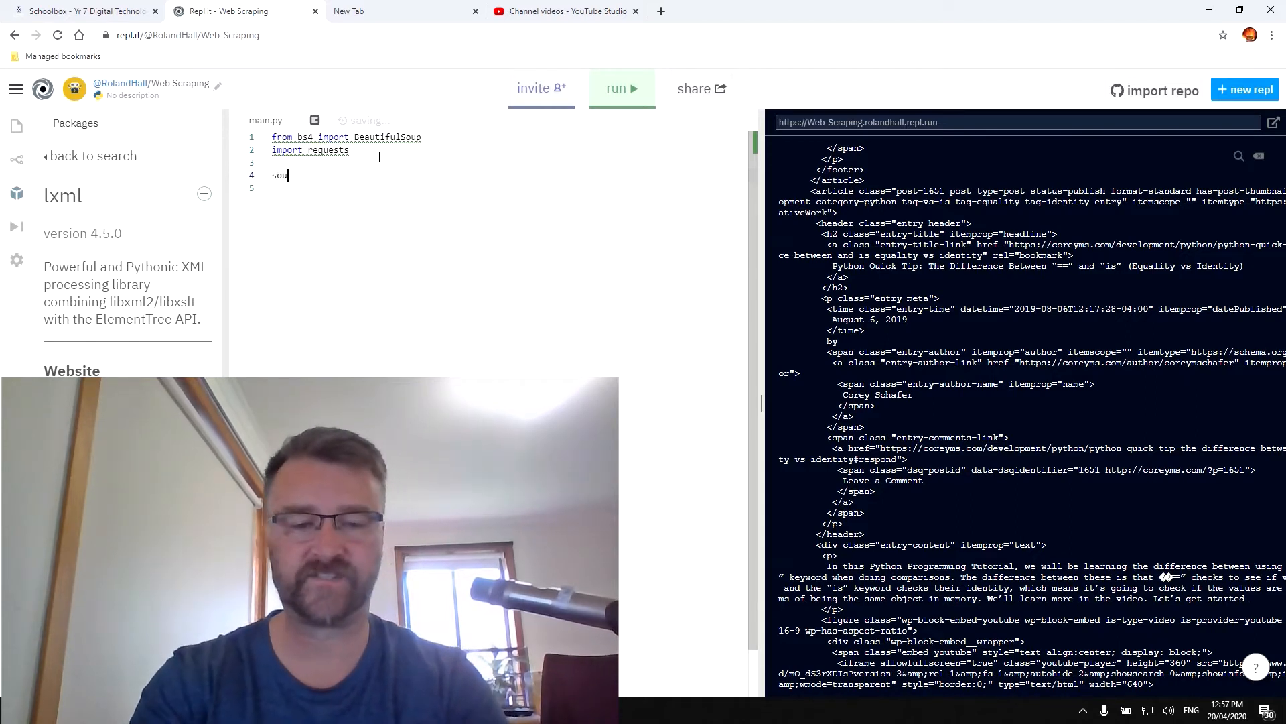
pyautogui.write('ce = re')
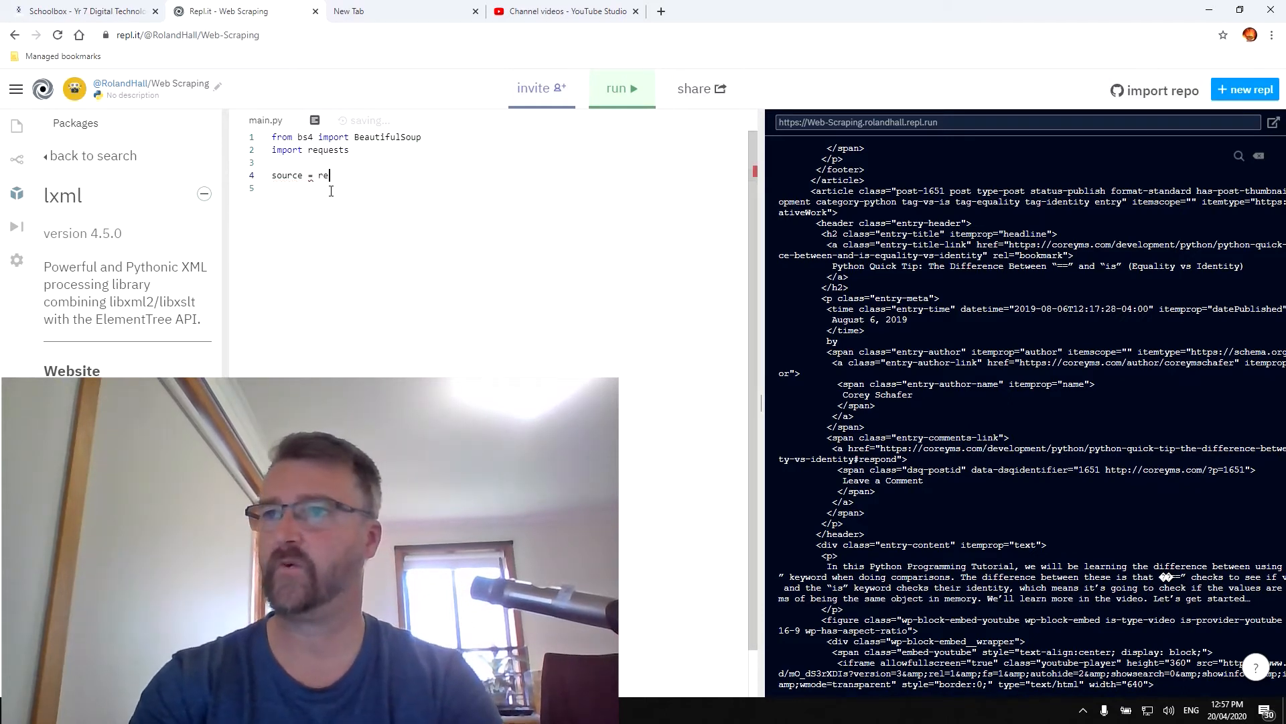
pyautogui.write('quests')
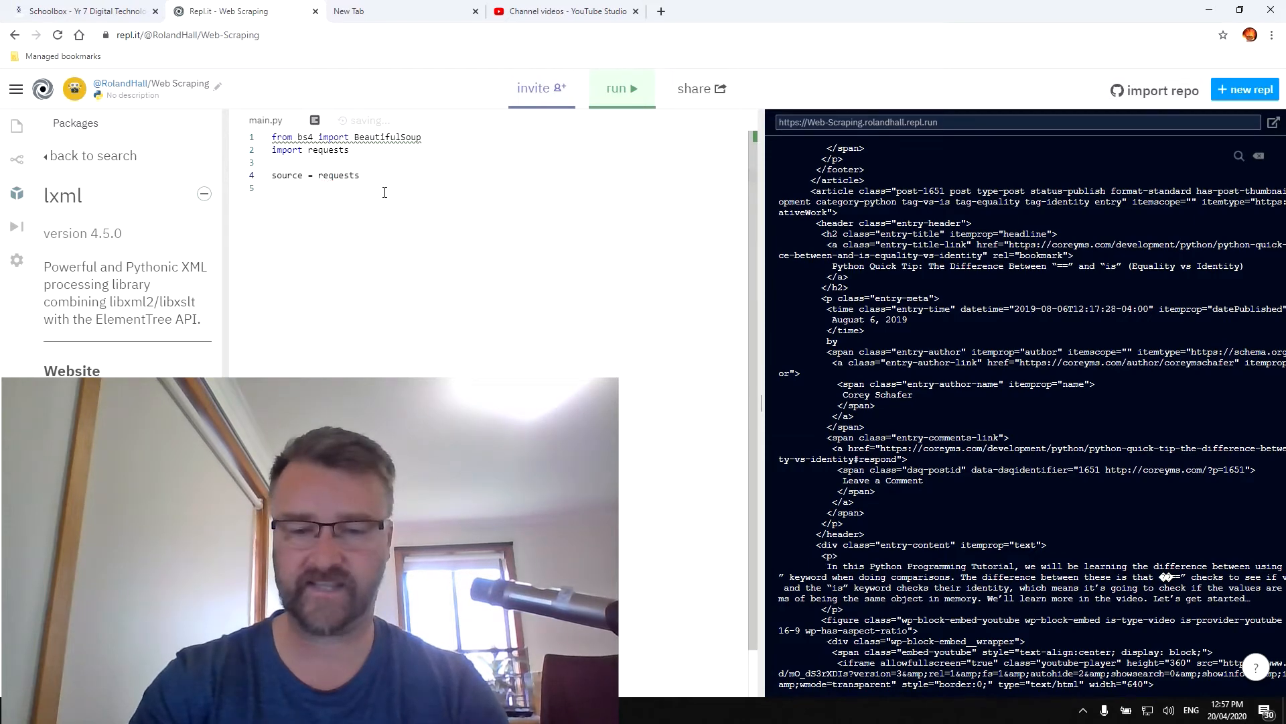
pyautogui.write('.get(')
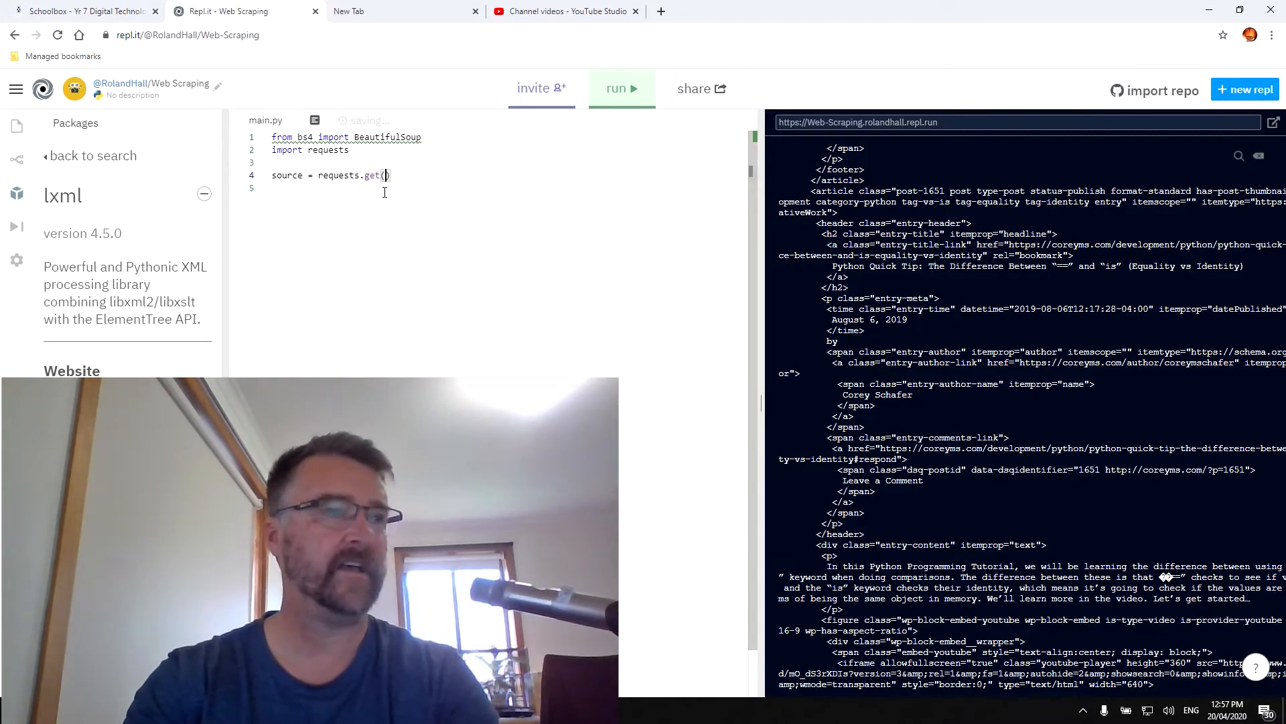
pyautogui.write("'")
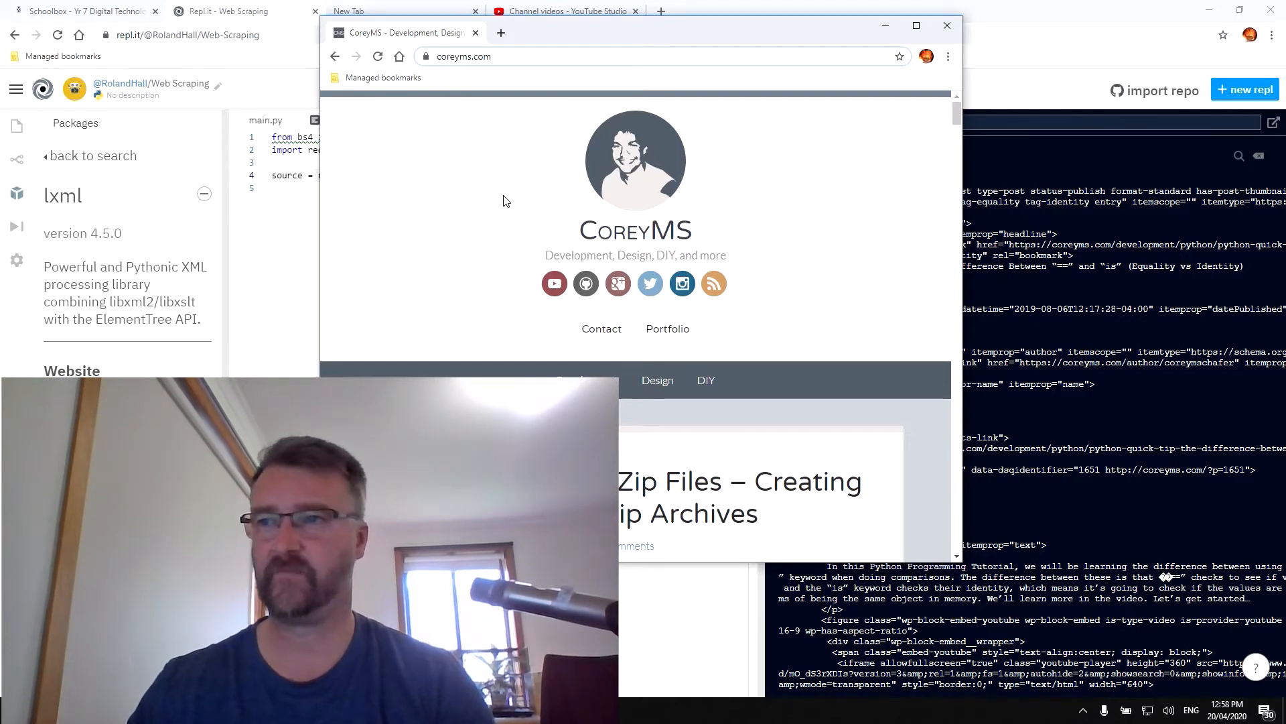
pyautogui.moveTo(517, 150)
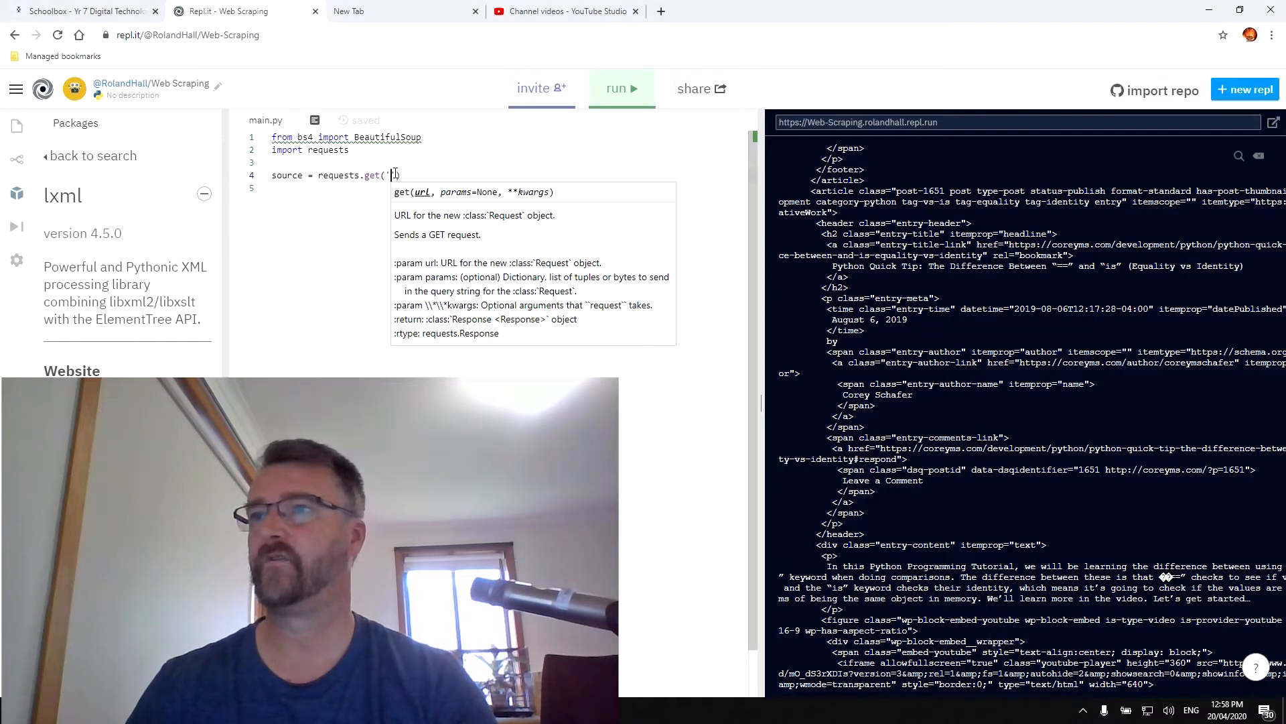
pyautogui.write('https://coreyms.com/')
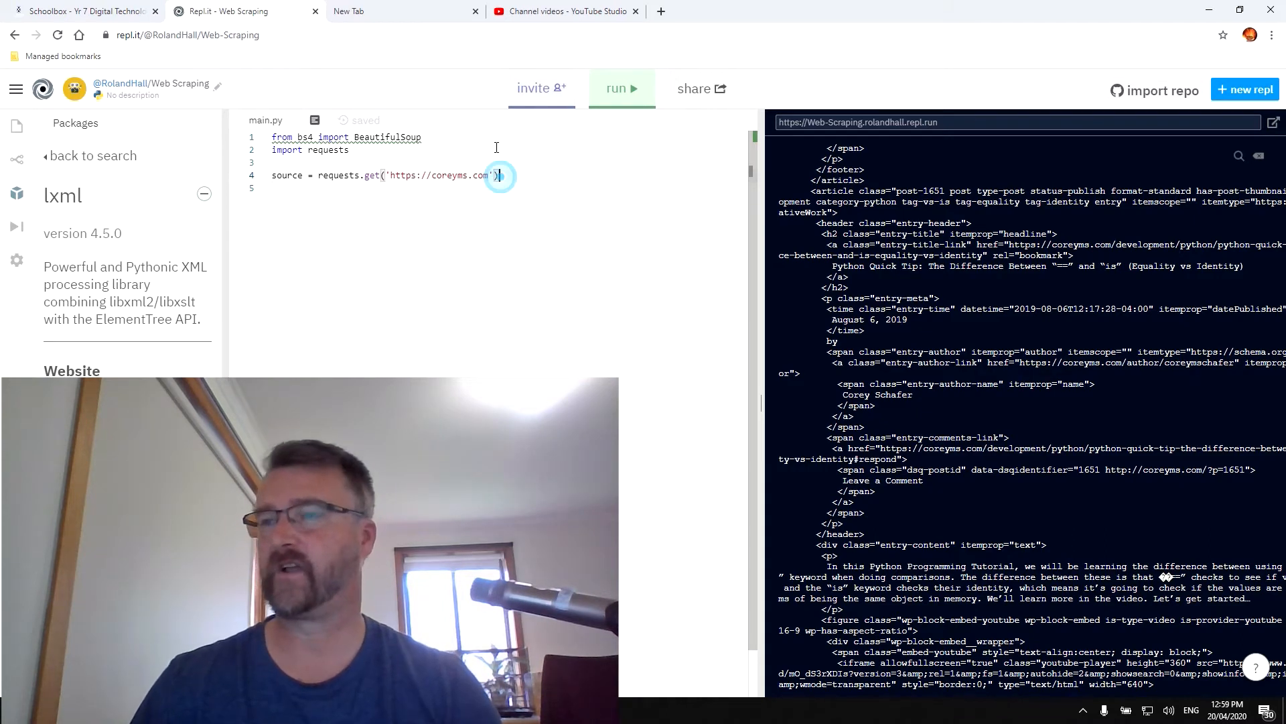
pyautogui.write('.te')
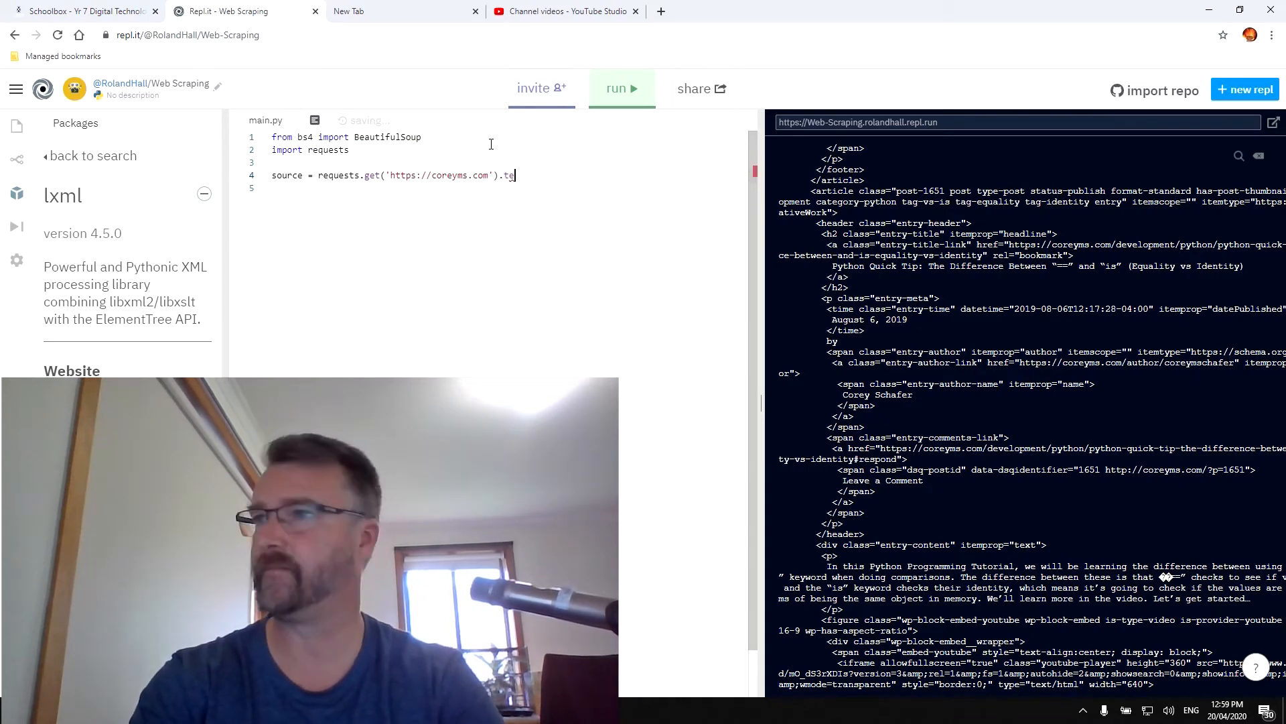
pyautogui.write('xt')
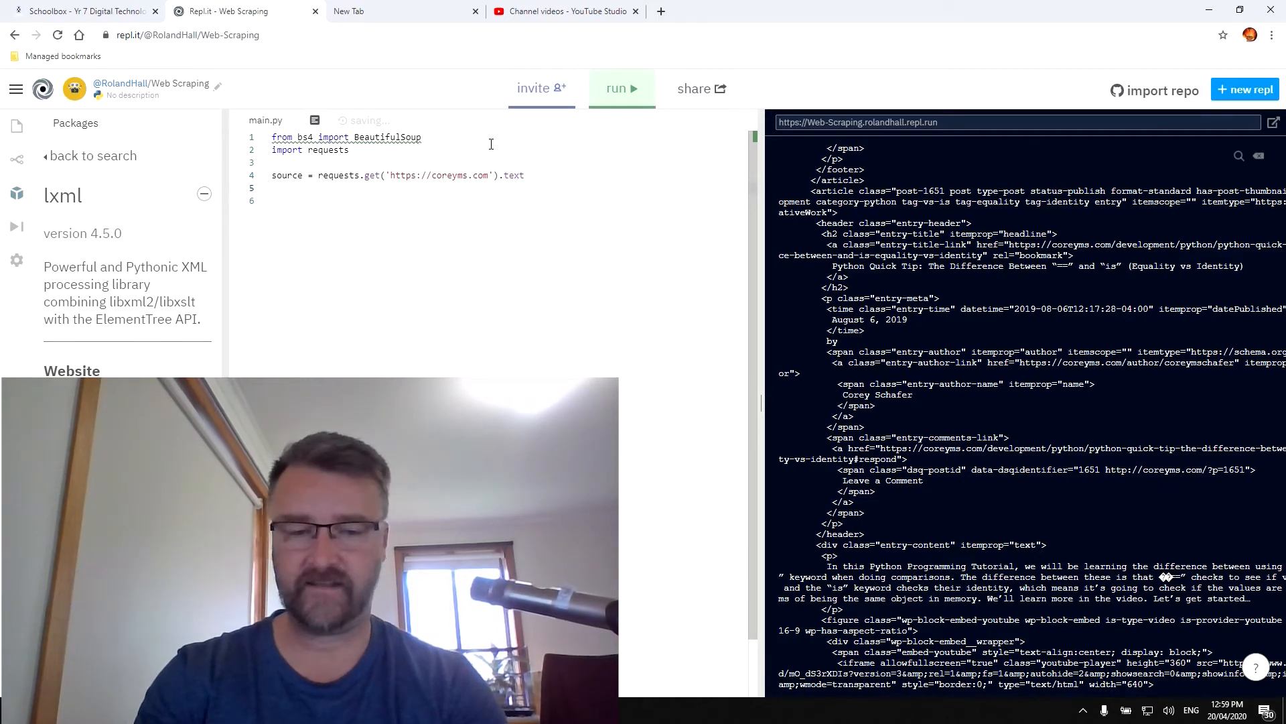
pyautogui.write('soup =')
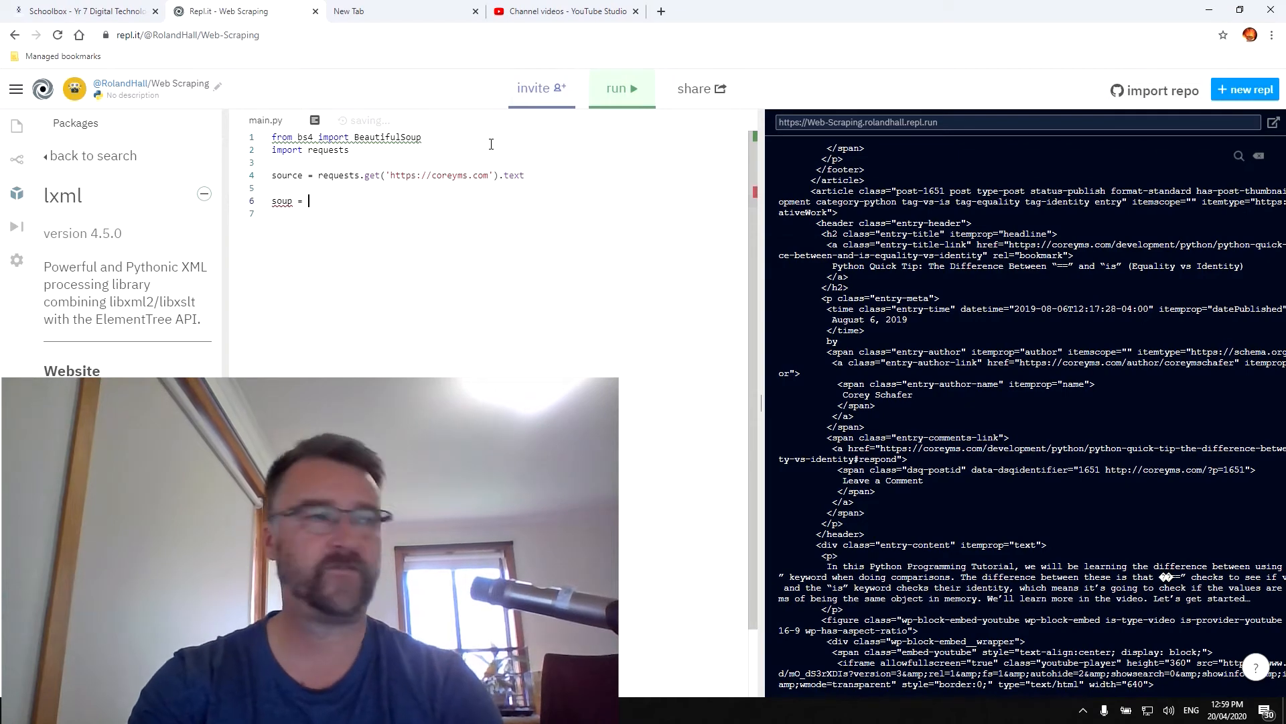
# Step: Complete line 6 as soup = BeautifulSoup(source, 'lxml')
pyautogui.write('Be')
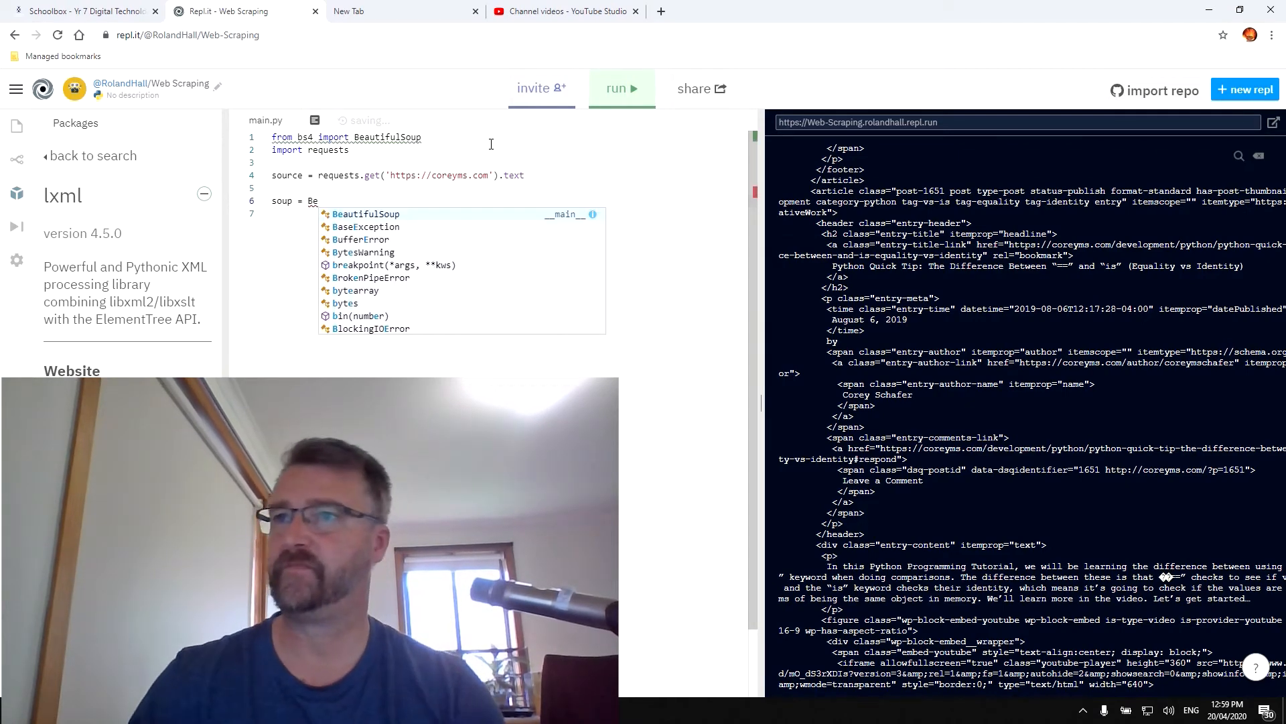
pyautogui.write('autifulSoup')
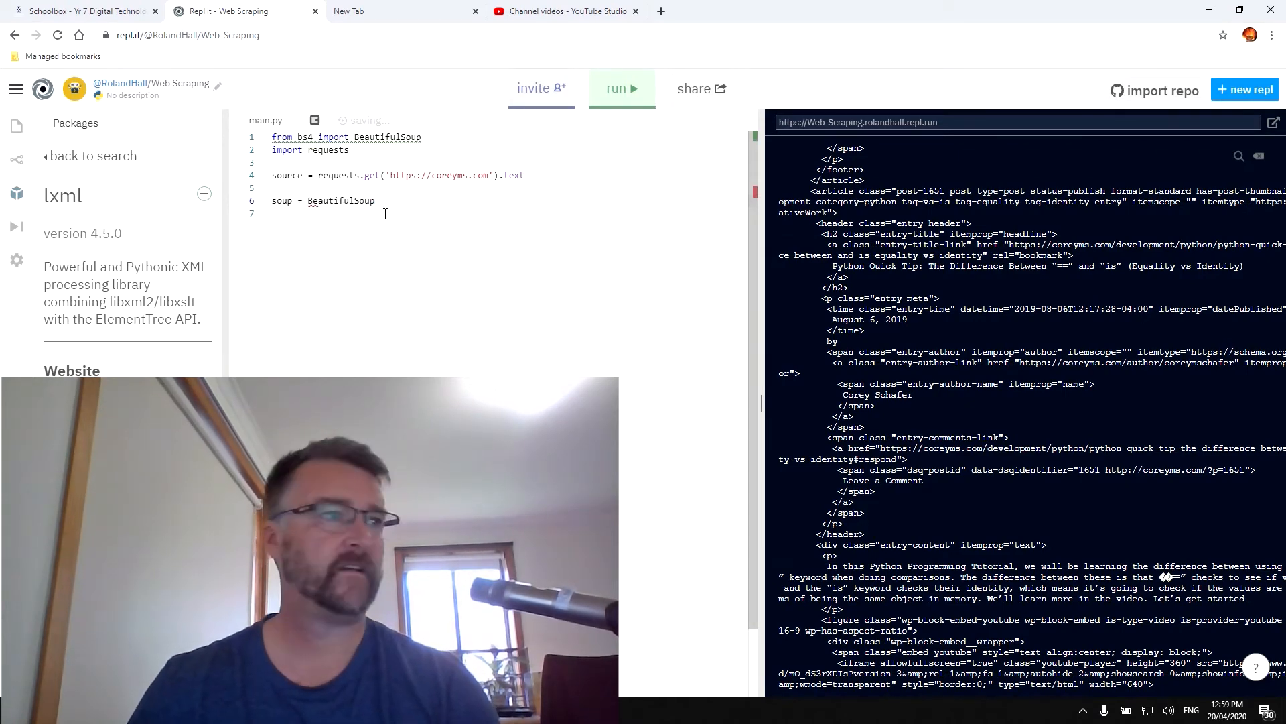
pyautogui.write('(')
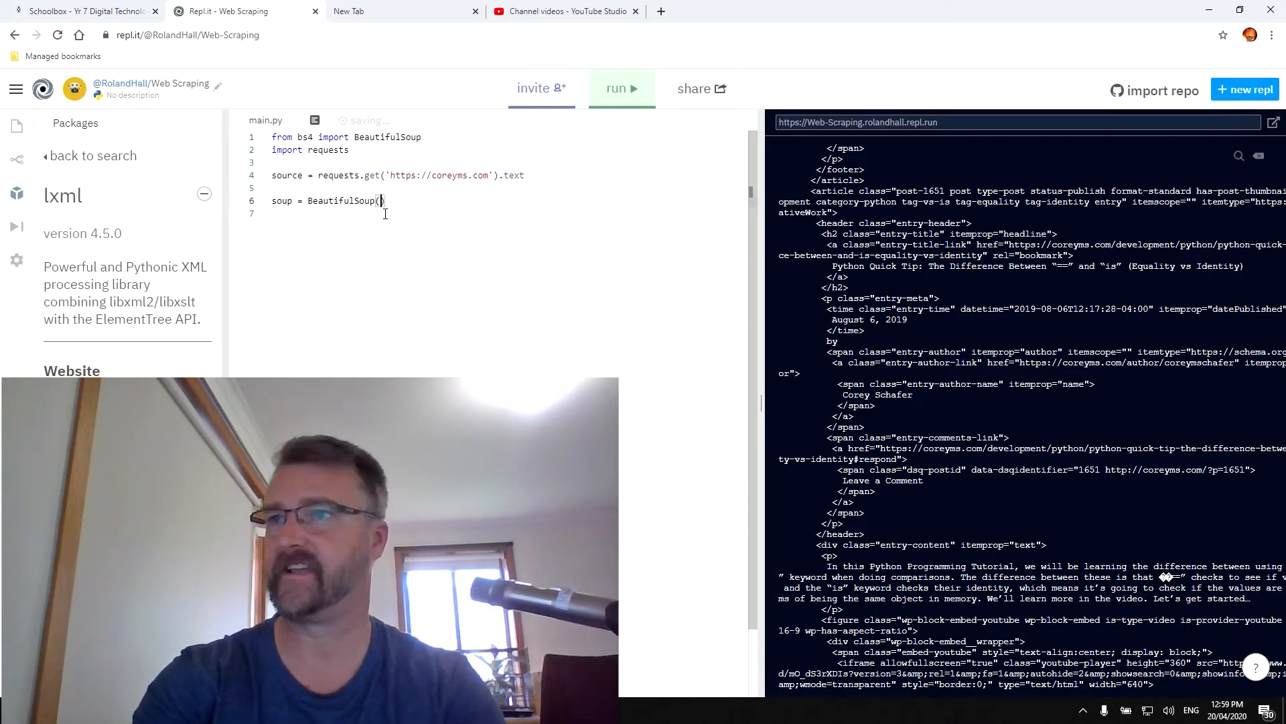
pyautogui.write('soup')
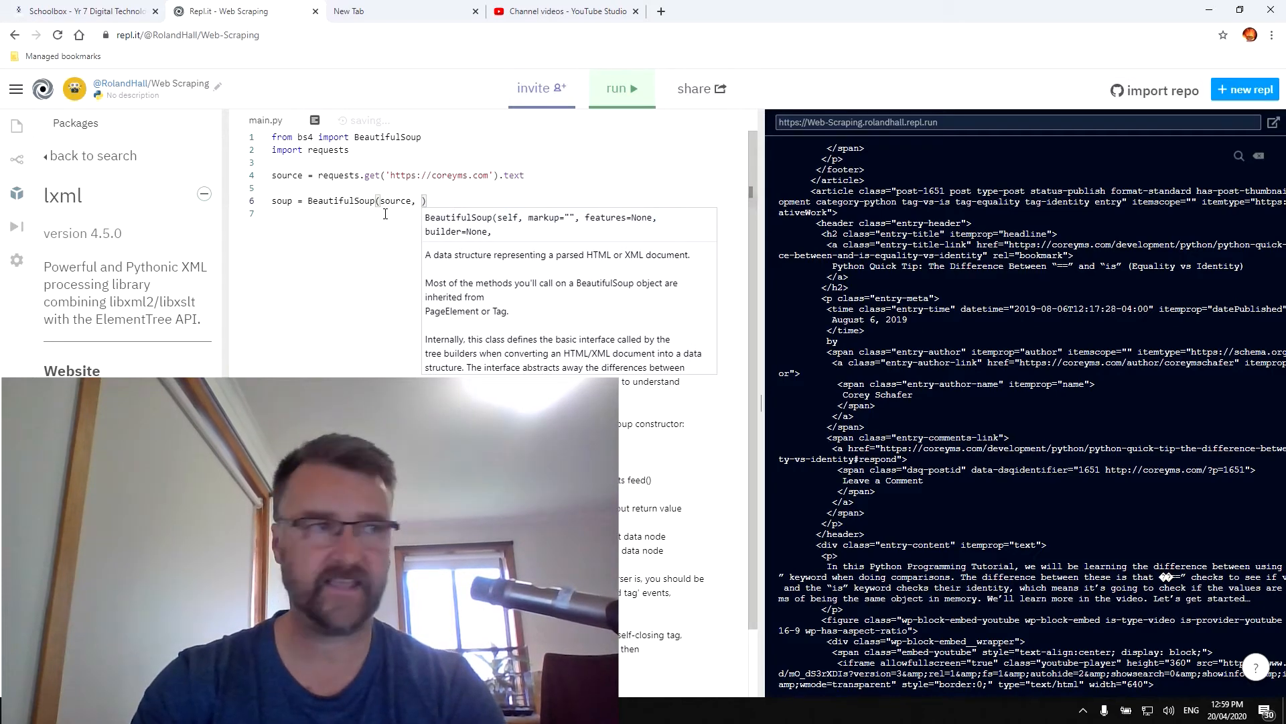
pyautogui.write("'")
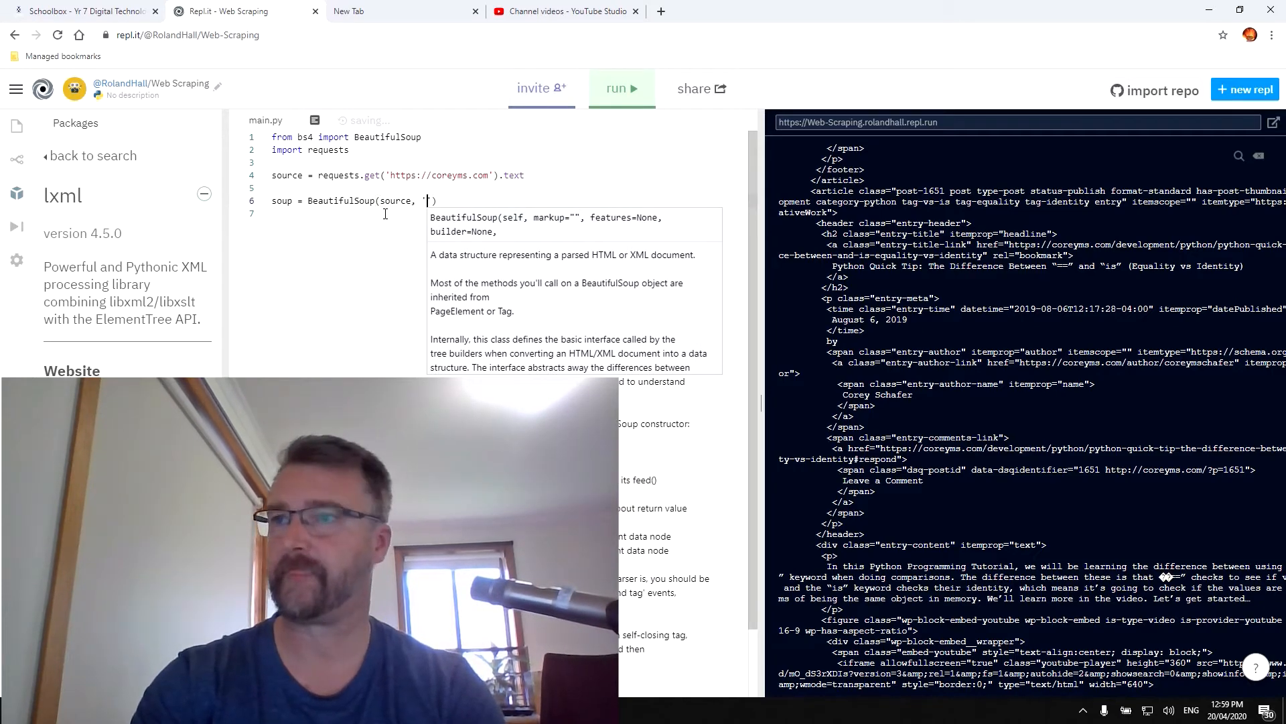
pyautogui.write('l')
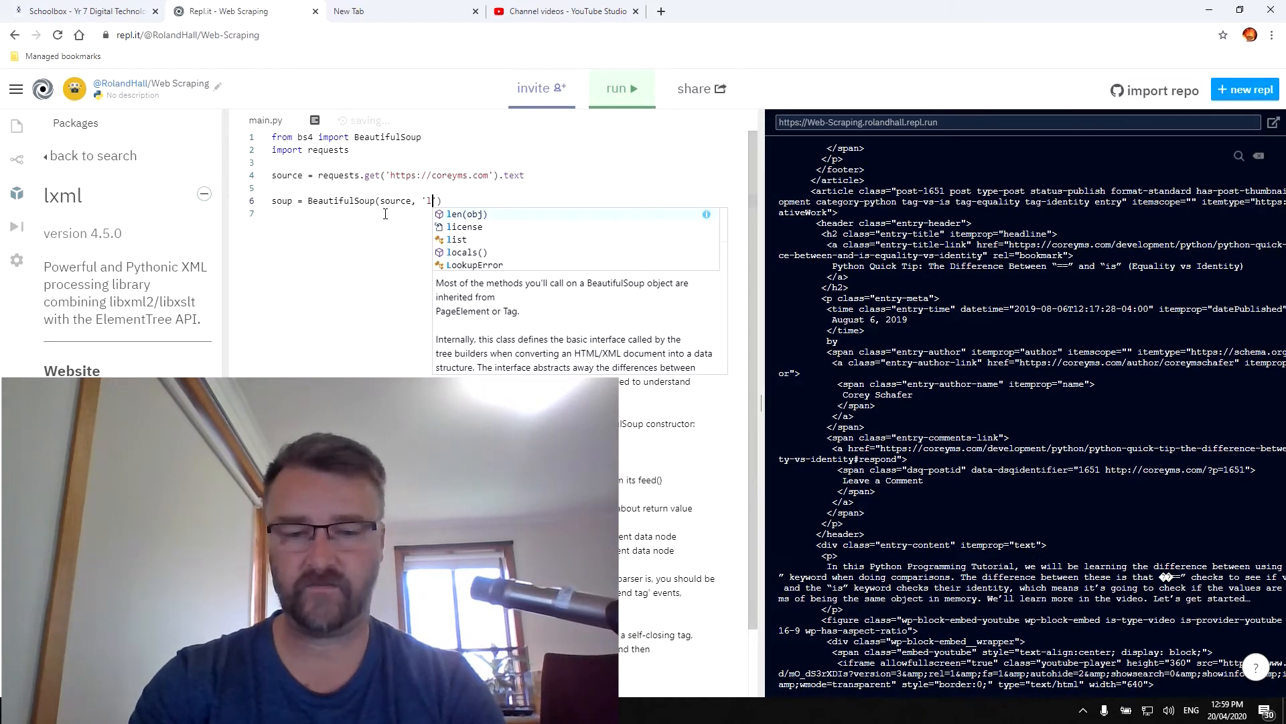
pyautogui.write('xml')
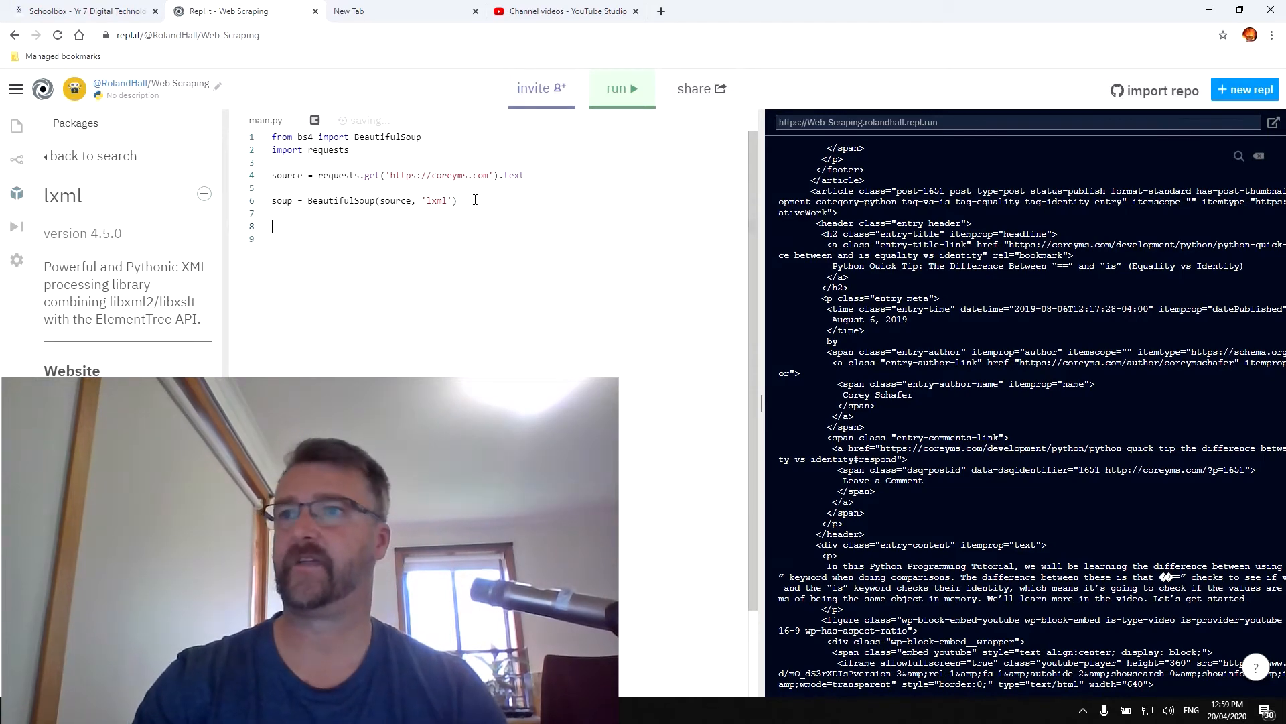
# Step: Begin print(soup on line 8
pyautogui.write('print')
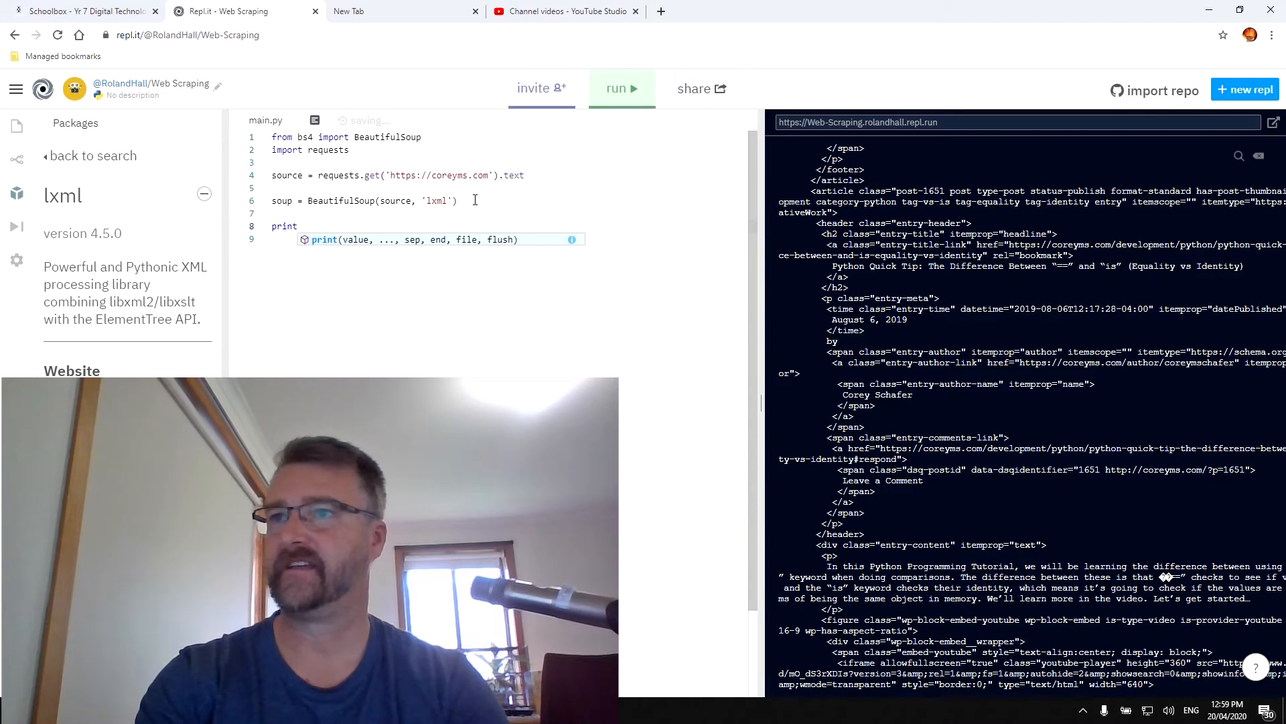
pyautogui.write('(')
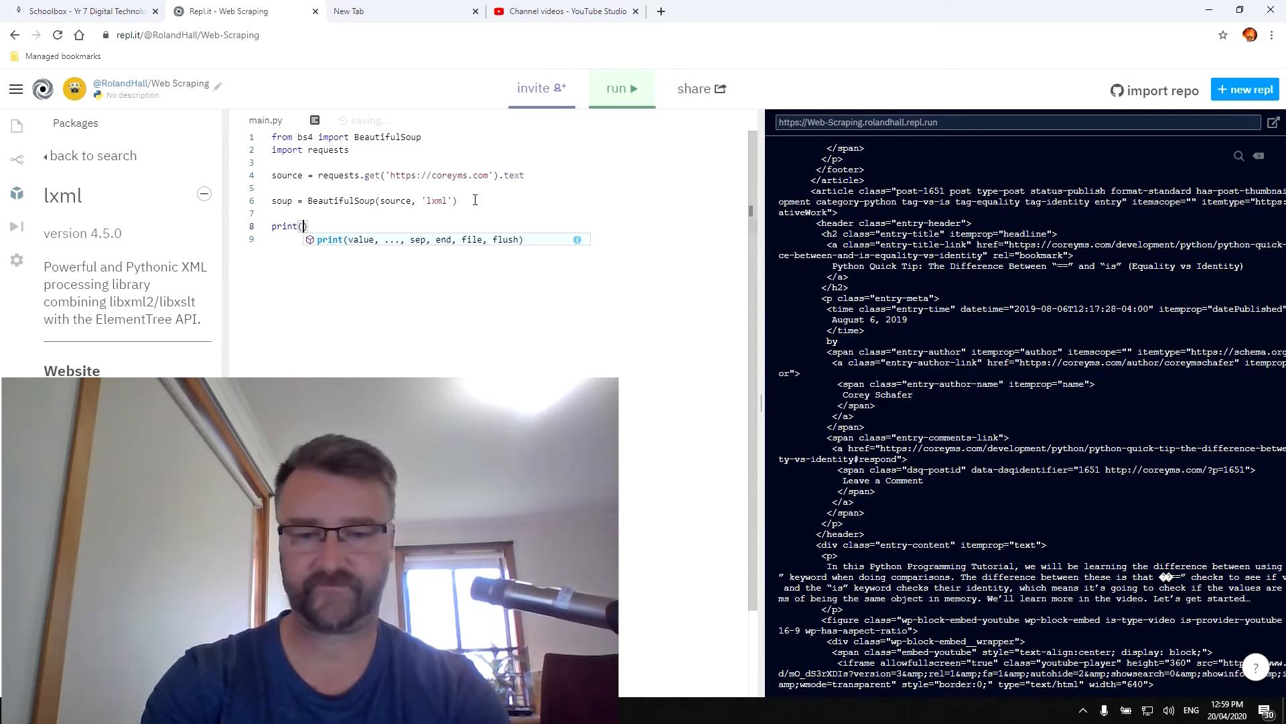
pyautogui.write('soup')
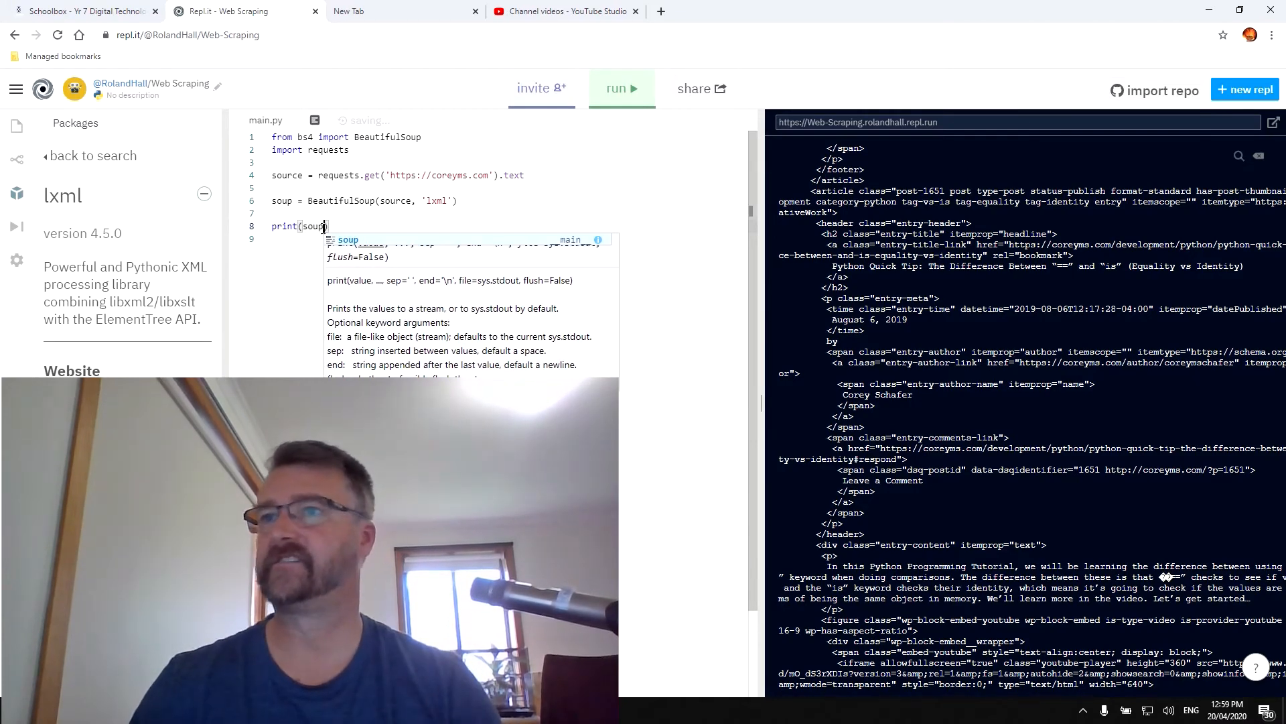
# Step: Run the script so print(soup) dumps the coreyms.com HTML in the output pane
pyautogui.click(350, 300)
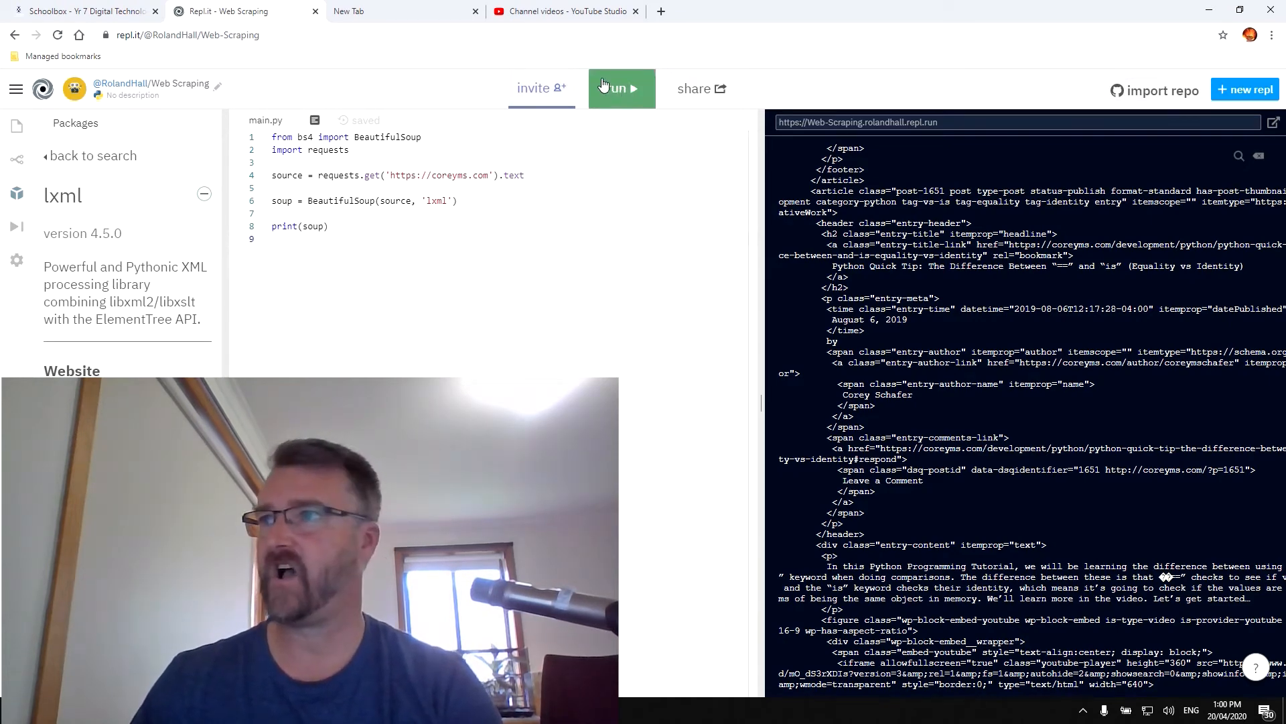
pyautogui.click(621, 89)
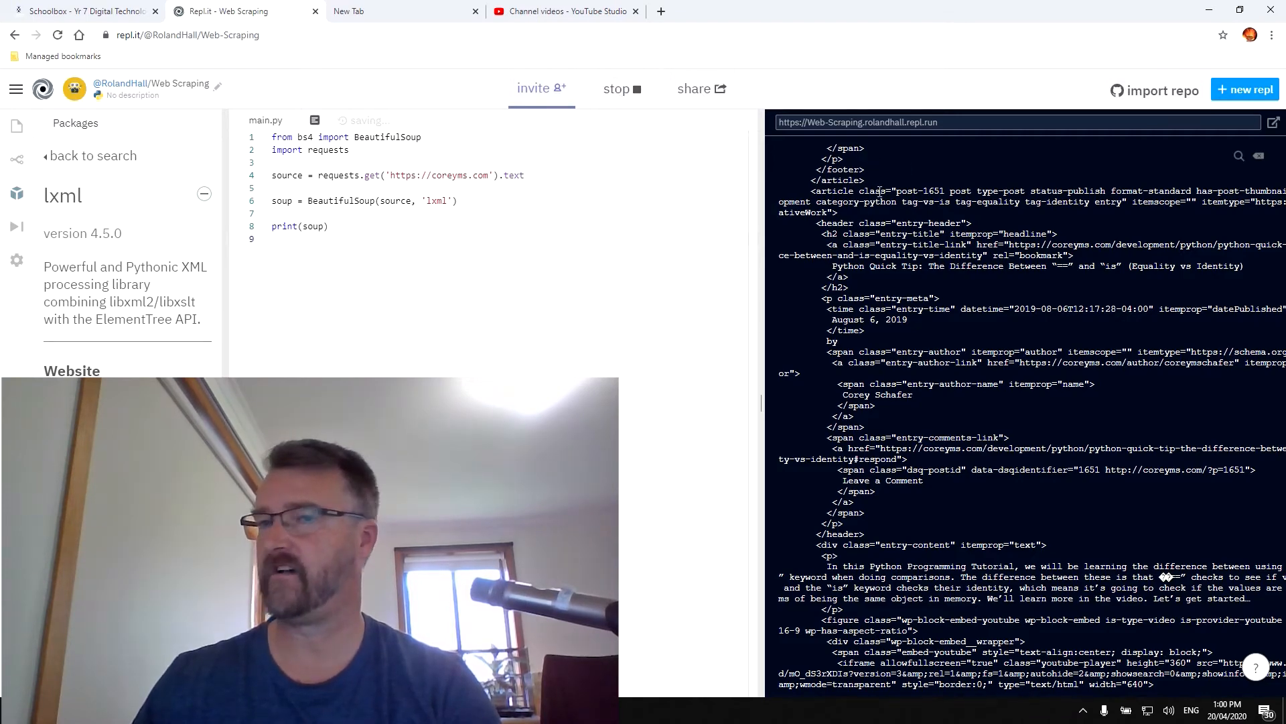
pyautogui.click(616, 89)
pyautogui.write('.prettify')
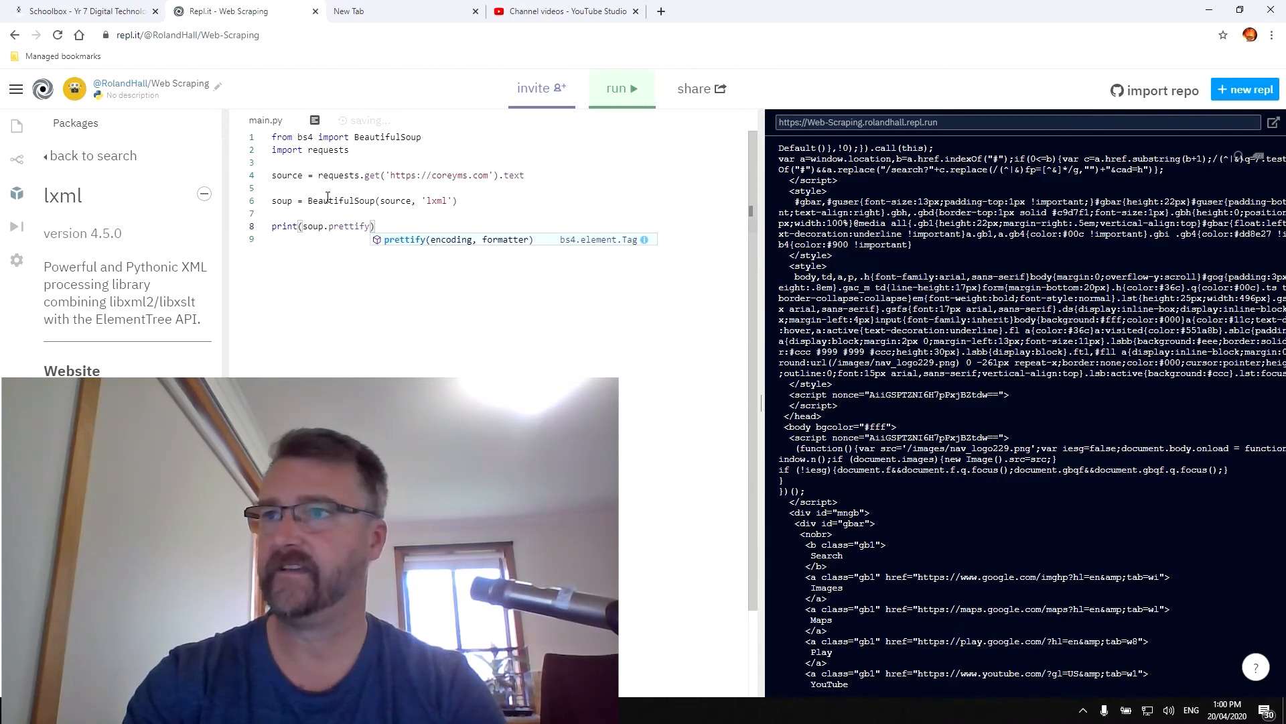
# Step: Change line 8 to print(soup.prettify()) and rerun for indented HTML output
pyautogui.write('()')
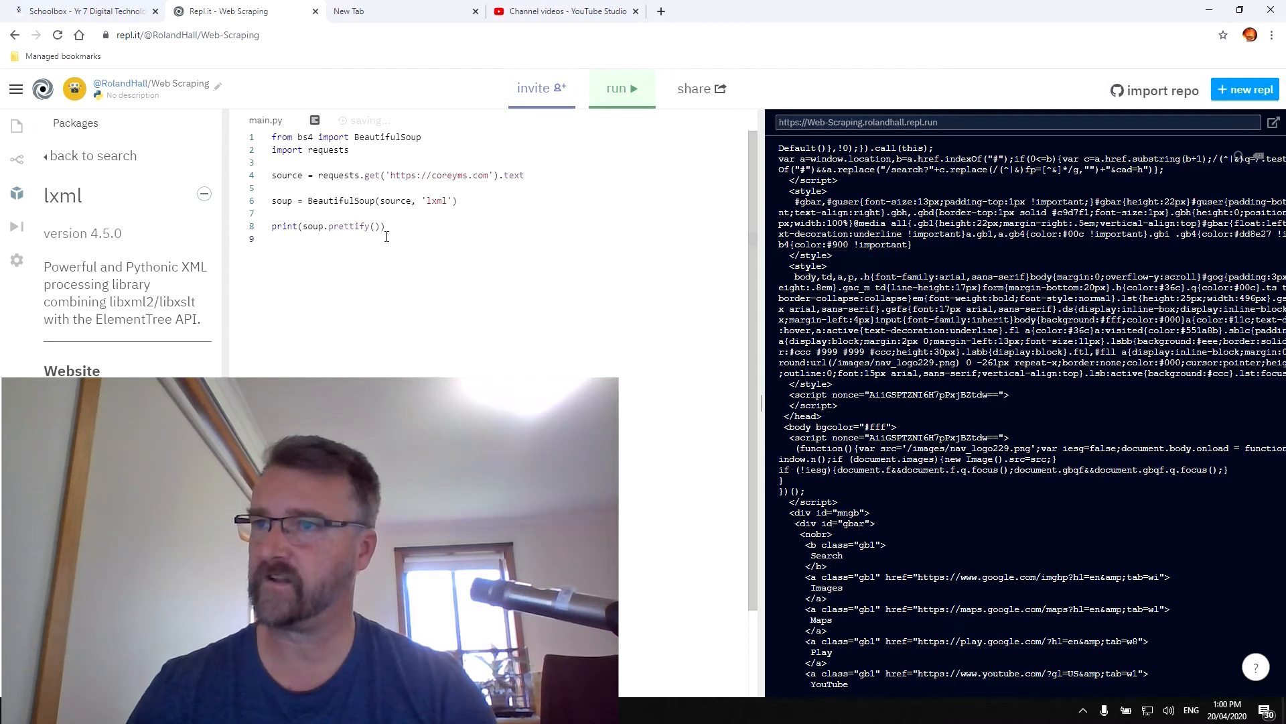
pyautogui.click(621, 89)
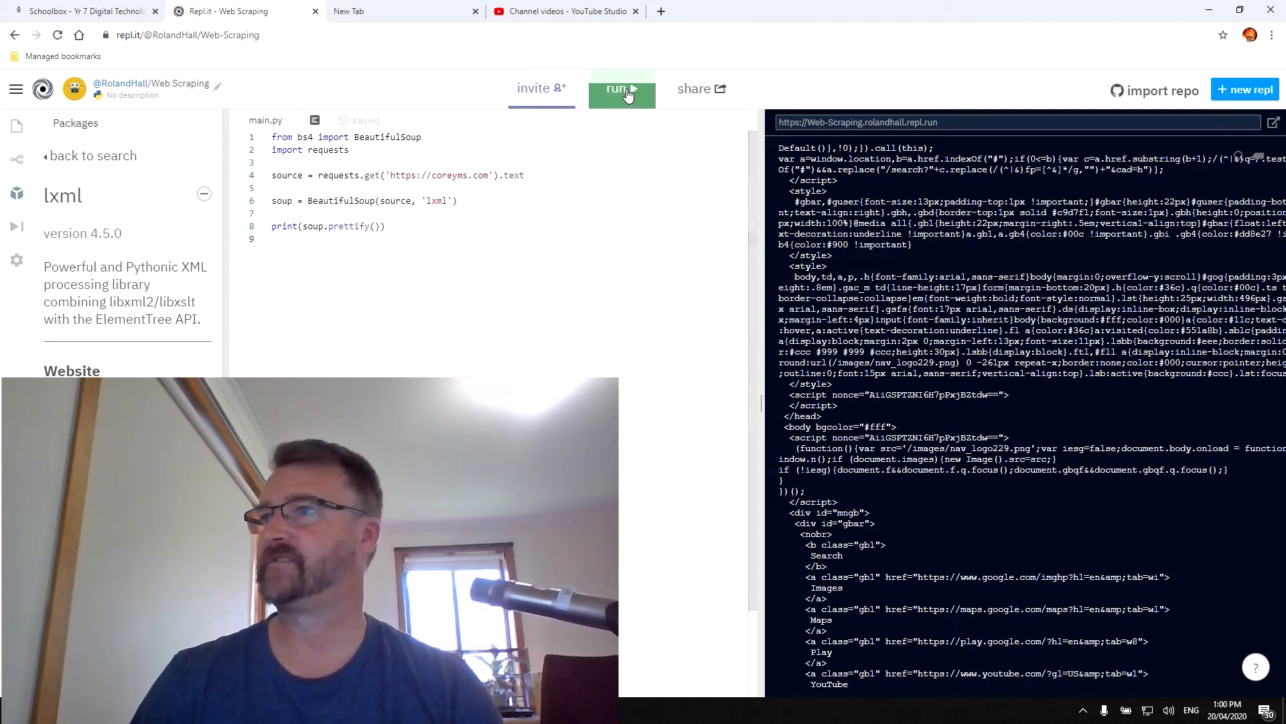
pyautogui.click(620, 89)
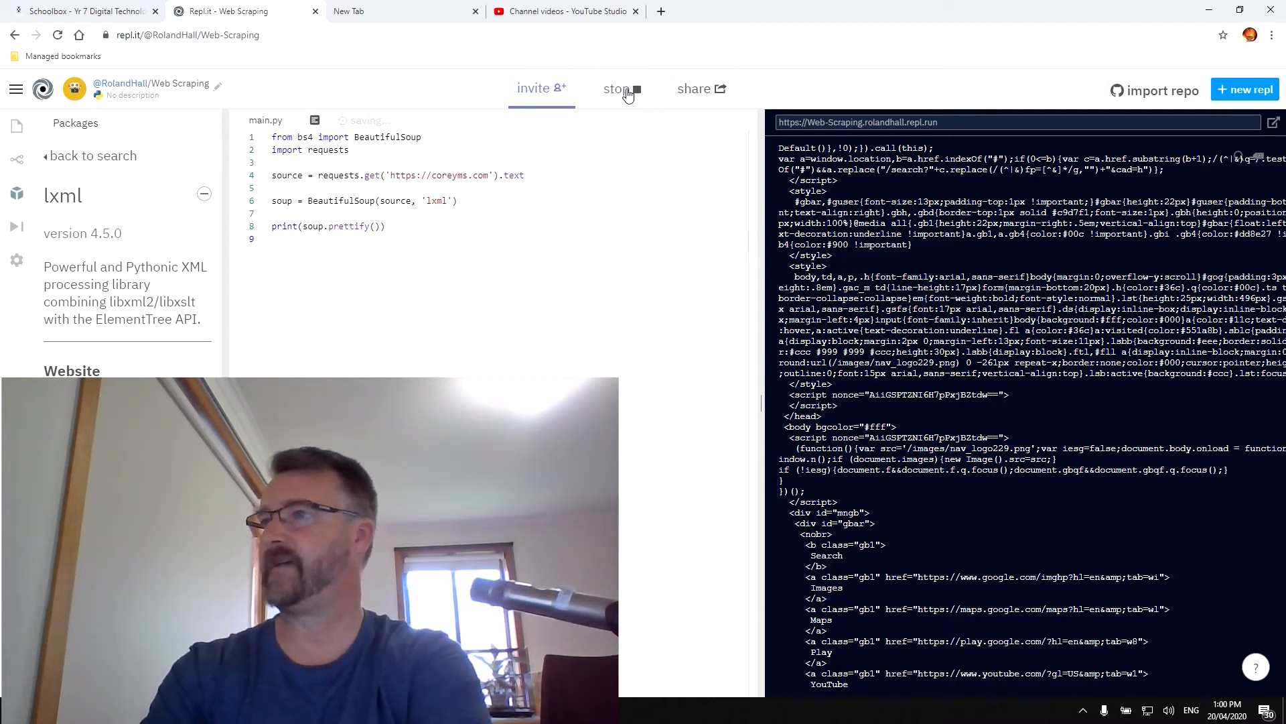
pyautogui.click(621, 88)
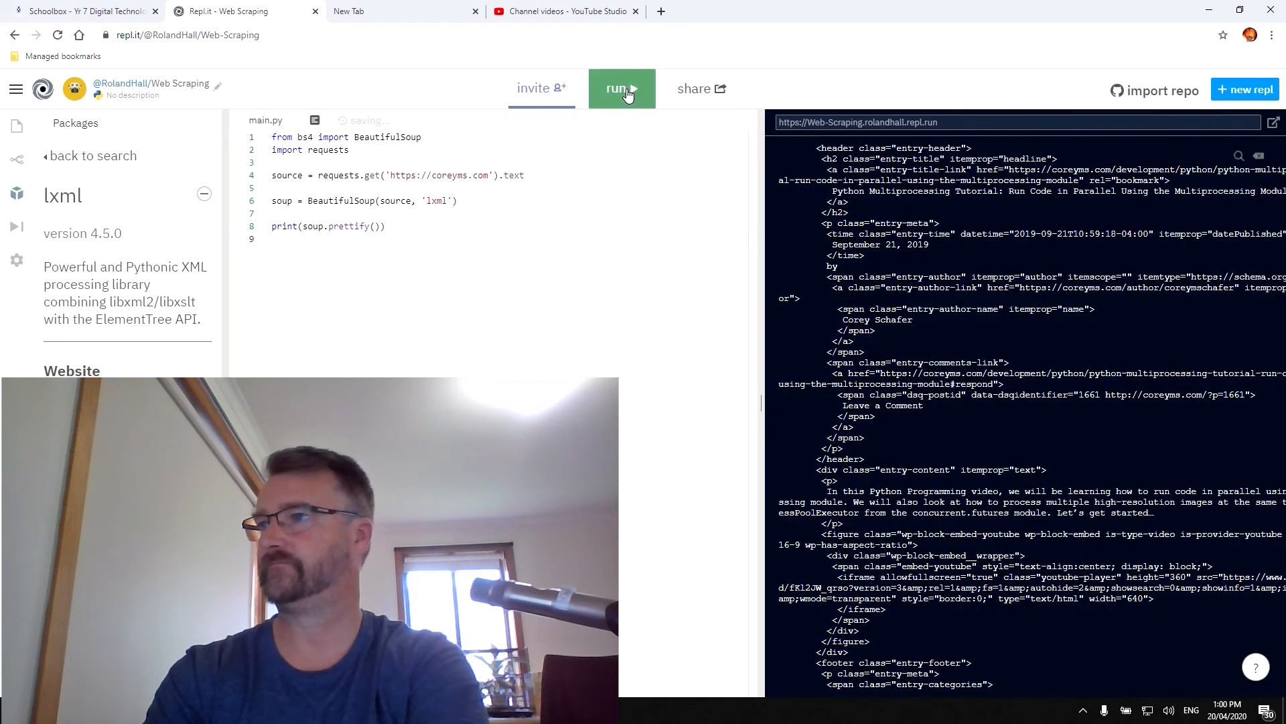
pyautogui.click(621, 89)
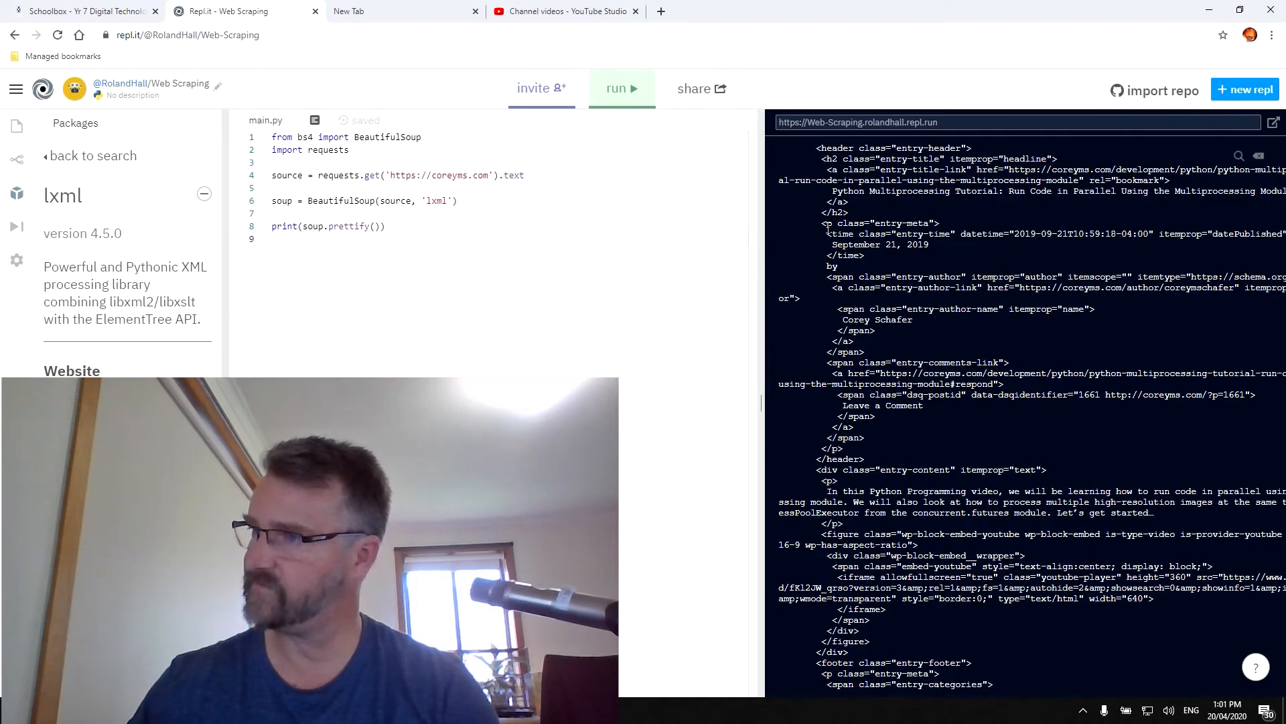
pyautogui.scroll(-3)
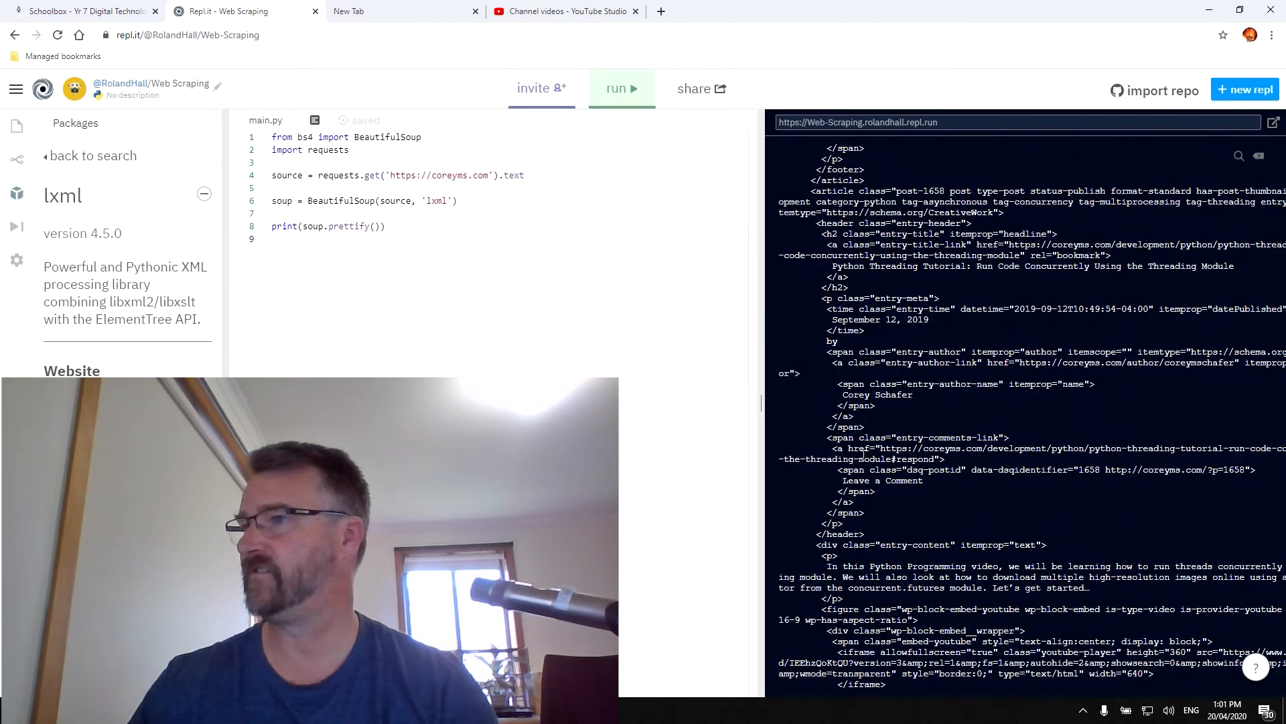
pyautogui.scroll(-3)
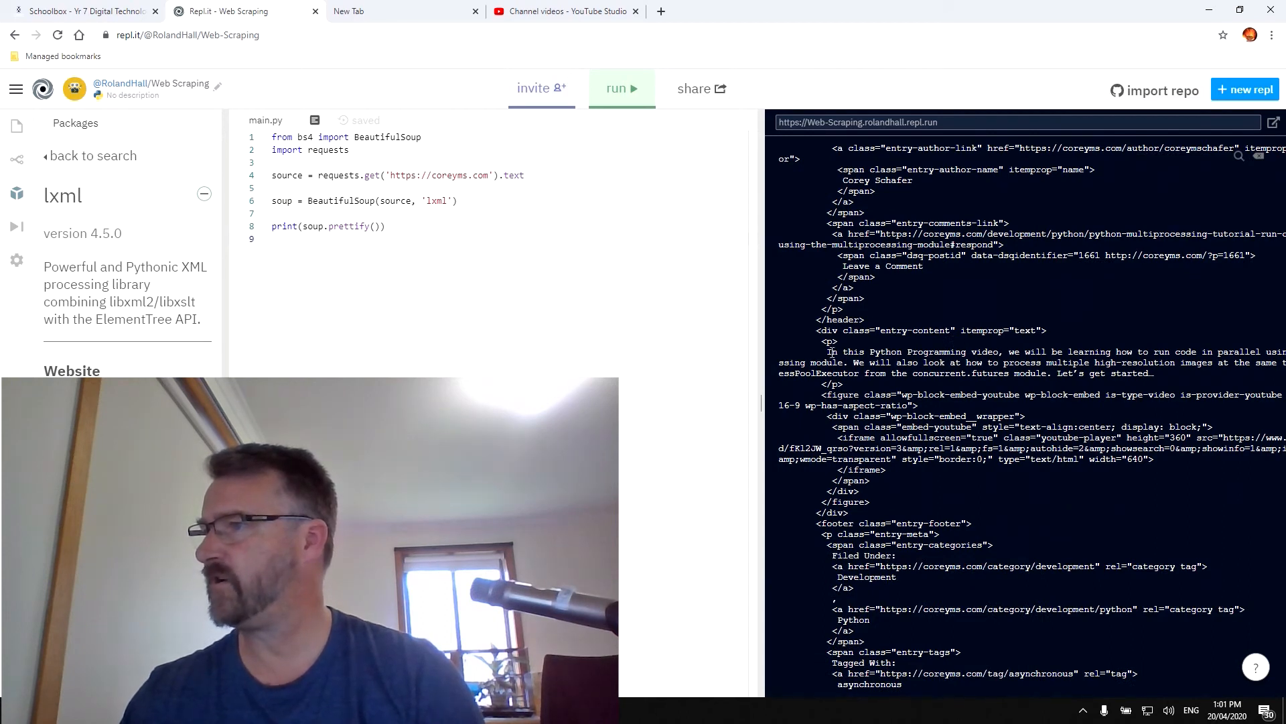
# Step: Highlight a post description in the output and scroll coreyms.com's blog posts to compare
pyautogui.moveTo(829, 351); pyautogui.dragTo(1181, 351)
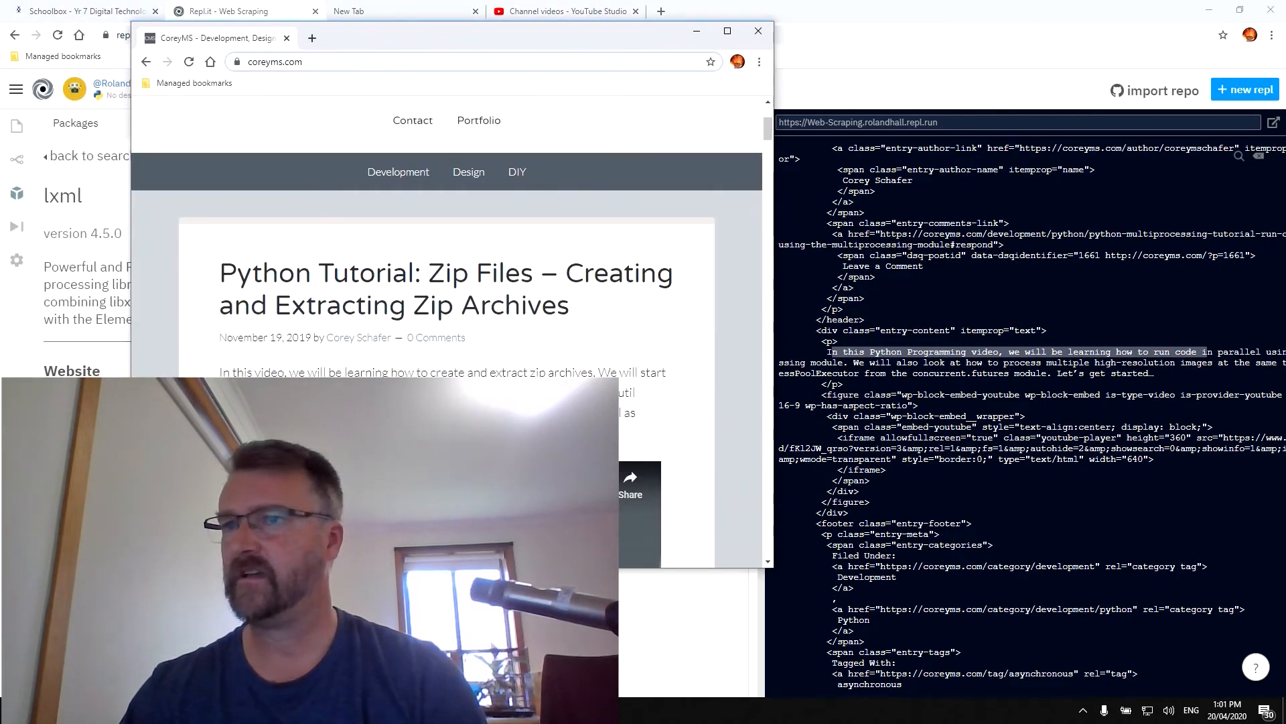
pyautogui.scroll(-3)
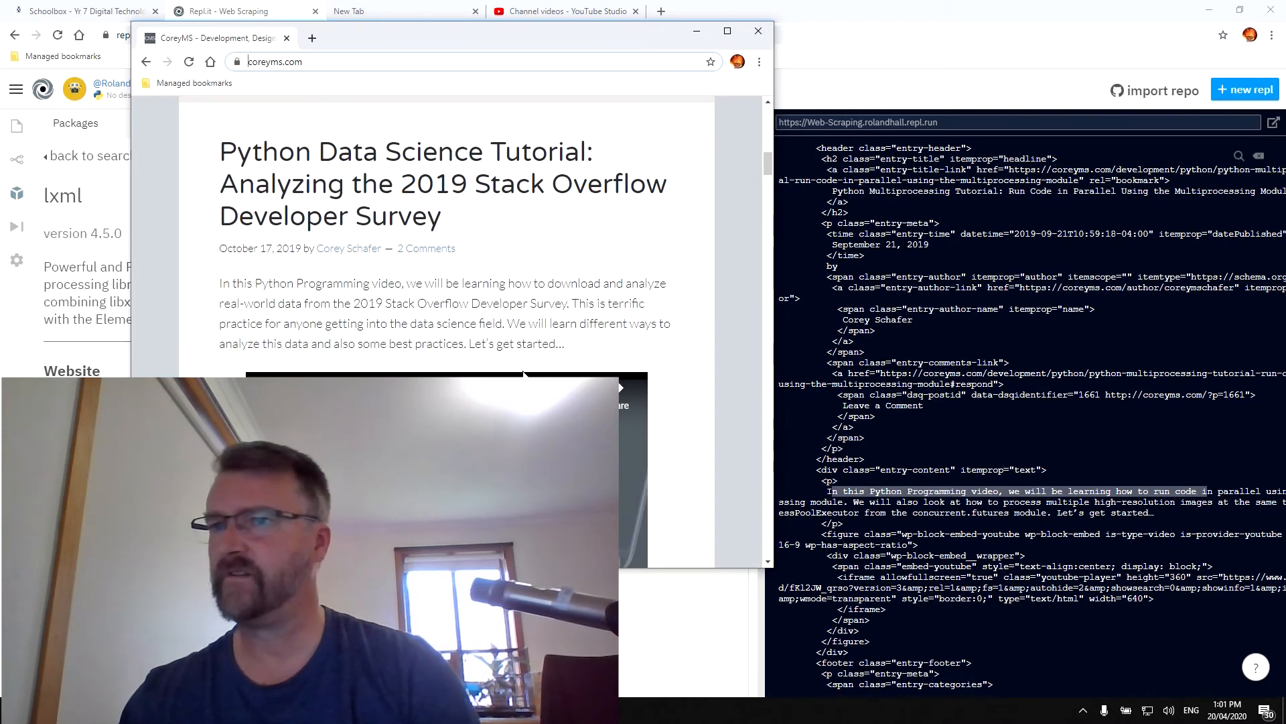
pyautogui.scroll(-3)
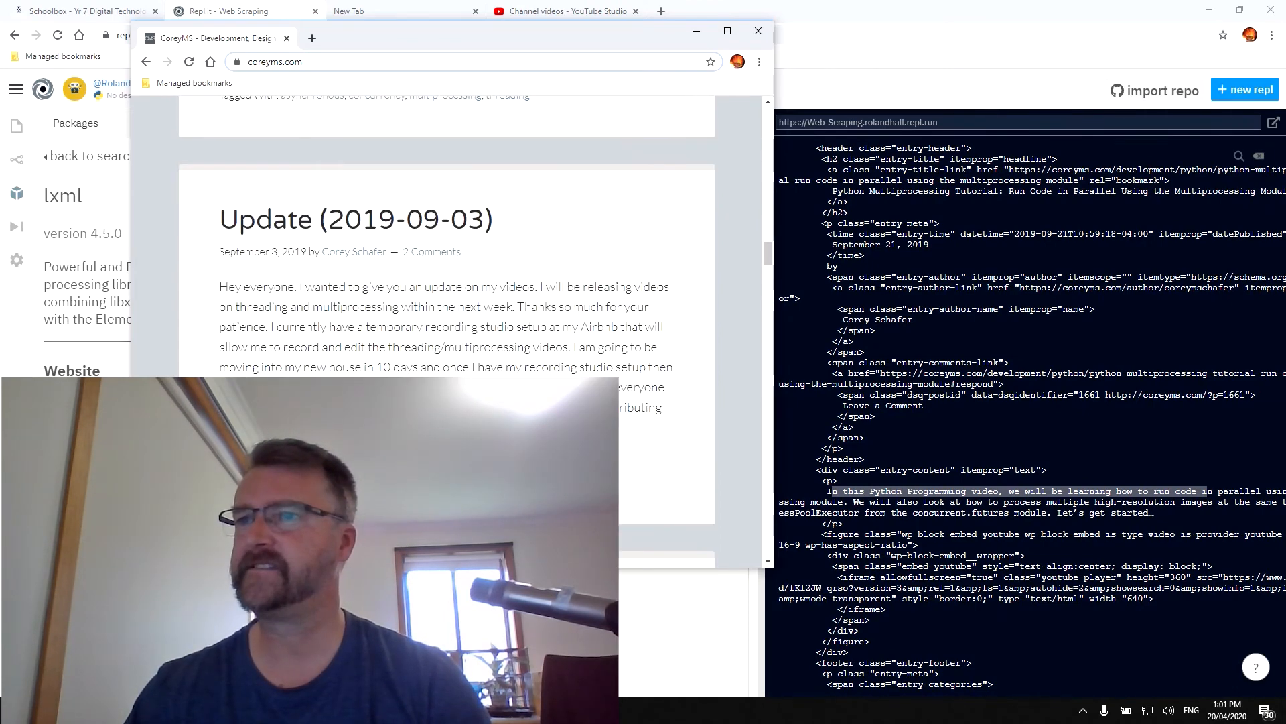
pyautogui.scroll(-3)
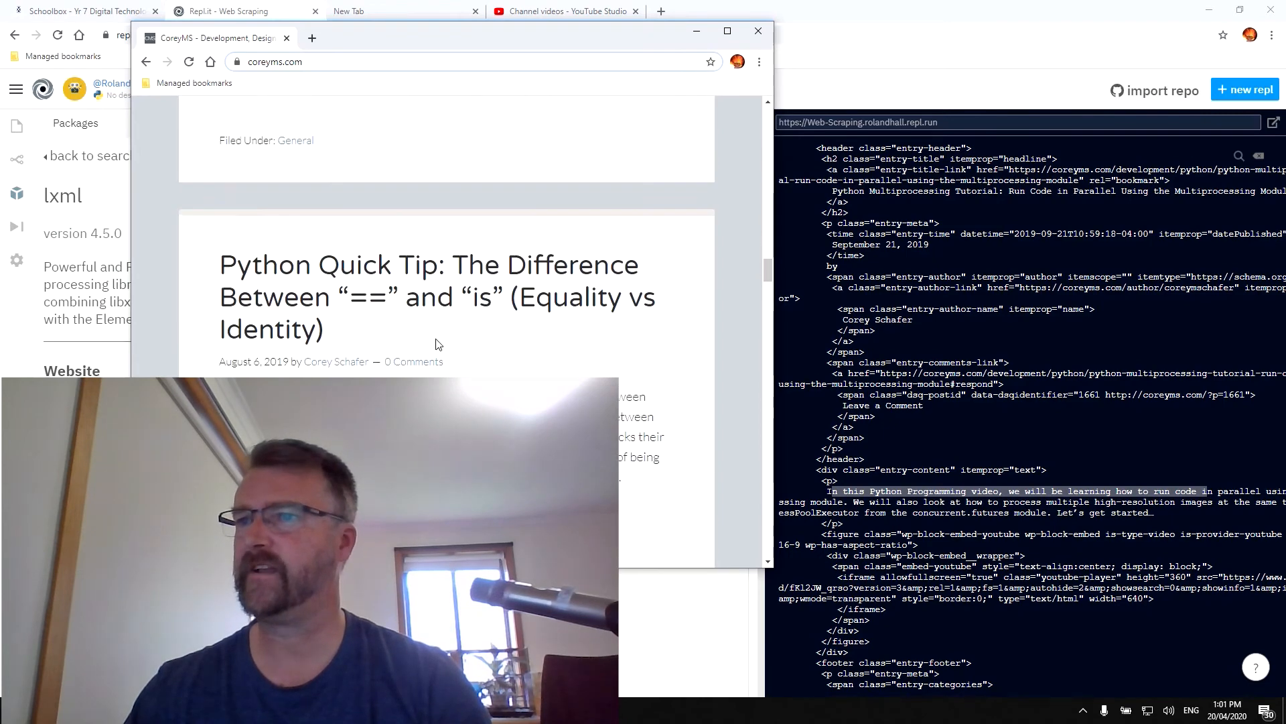
pyautogui.scroll(-3)
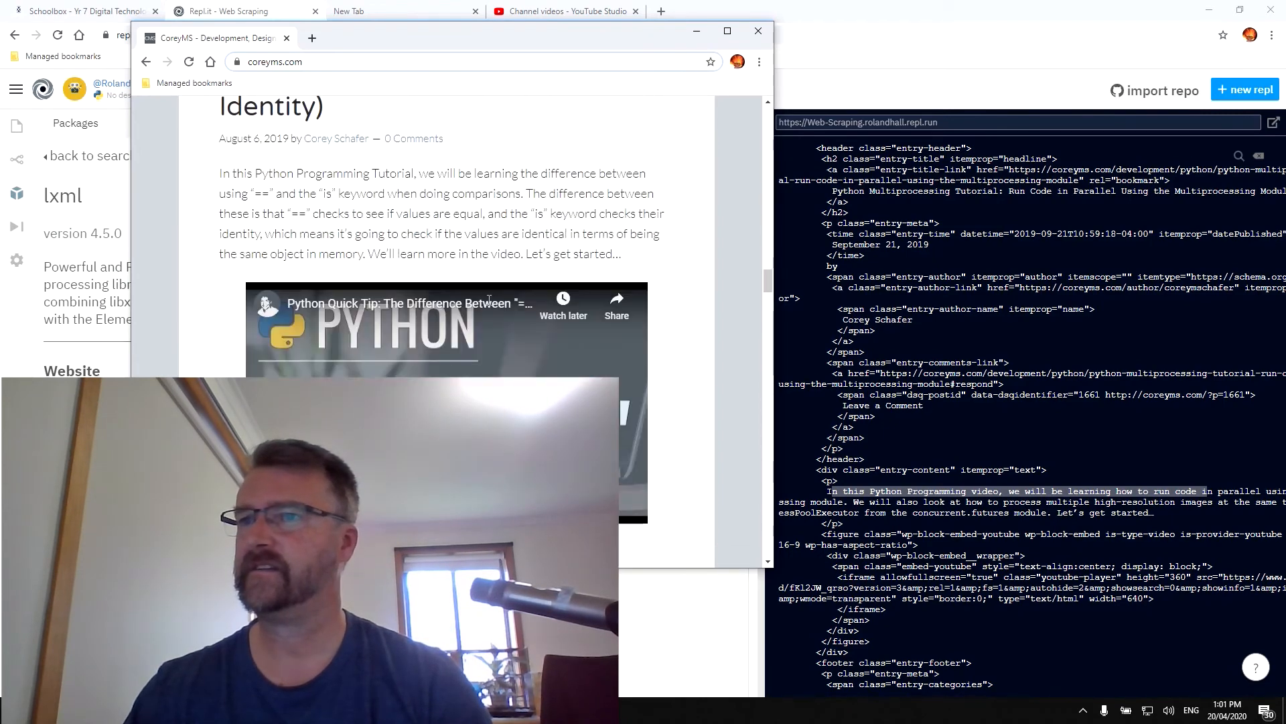
pyautogui.scroll(-3)
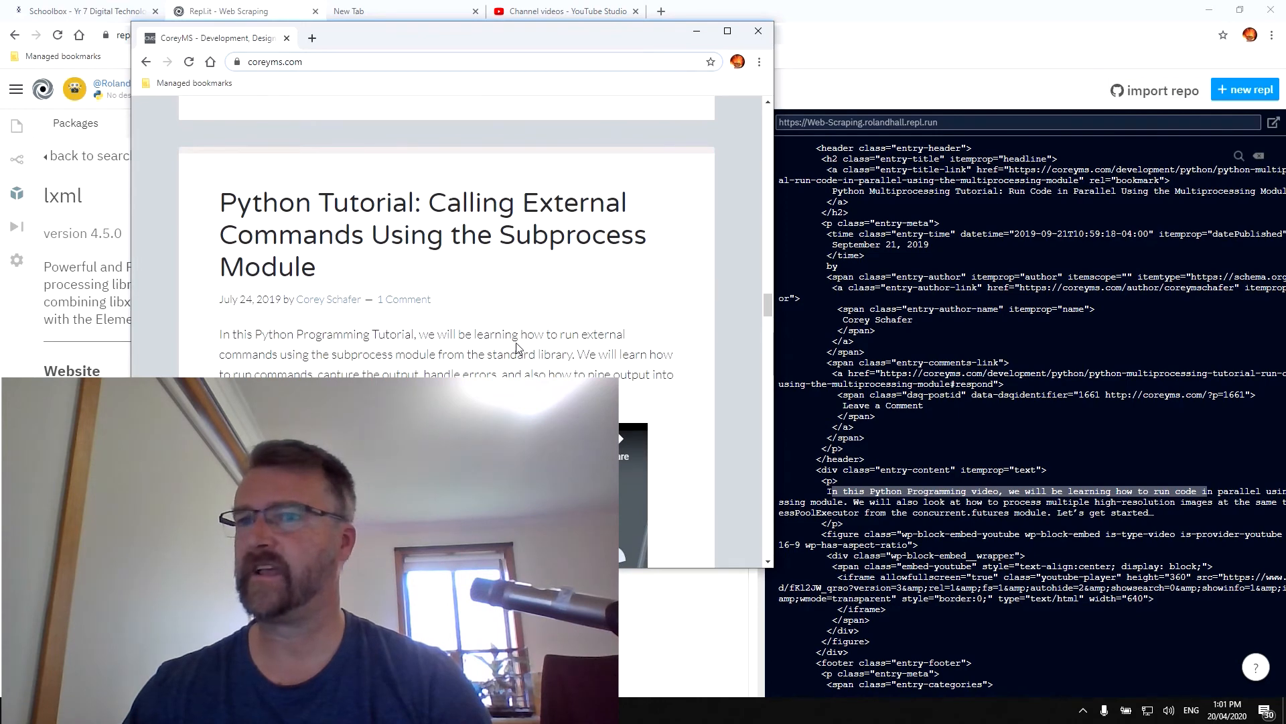
pyautogui.scroll(-3)
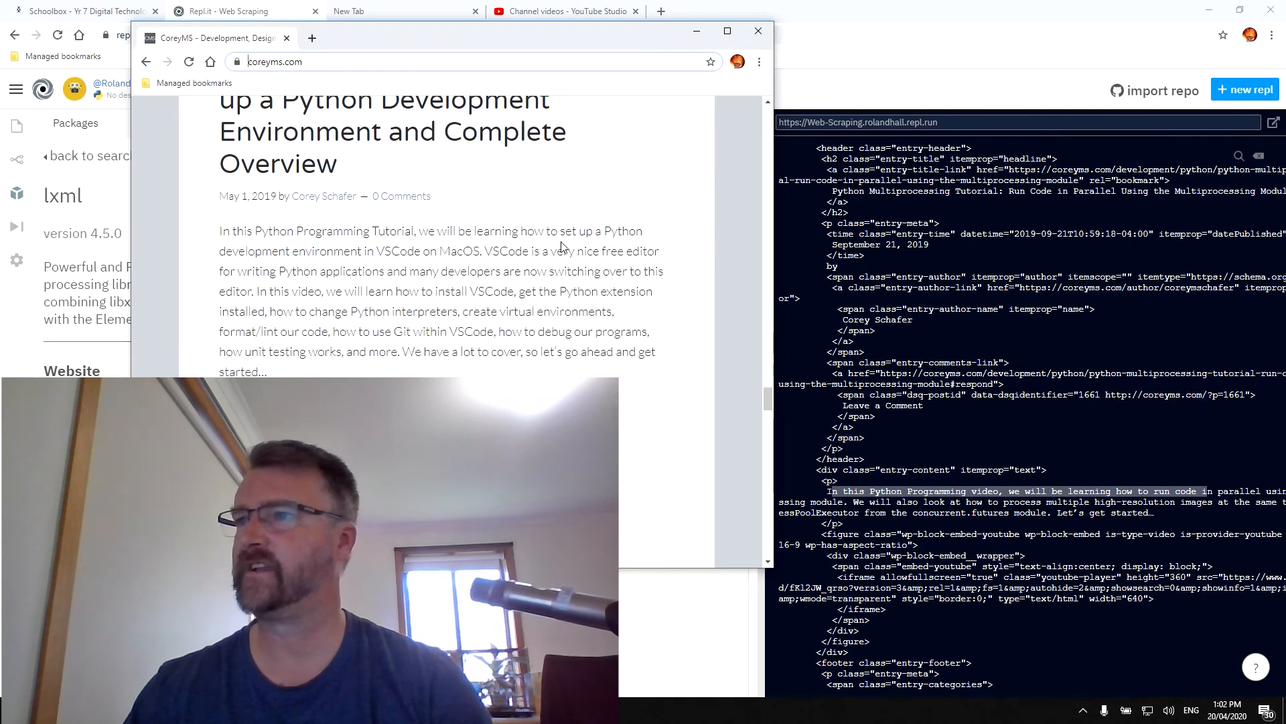
pyautogui.scroll(-3)
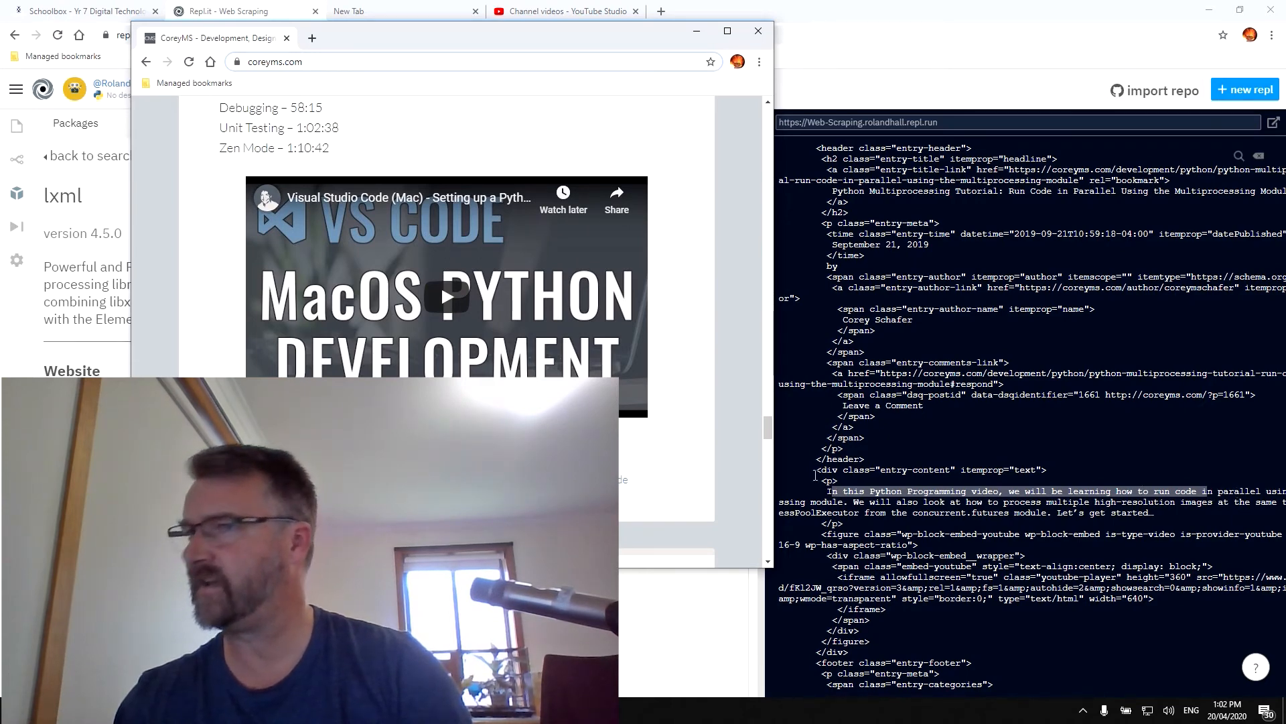
pyautogui.scroll(-3)
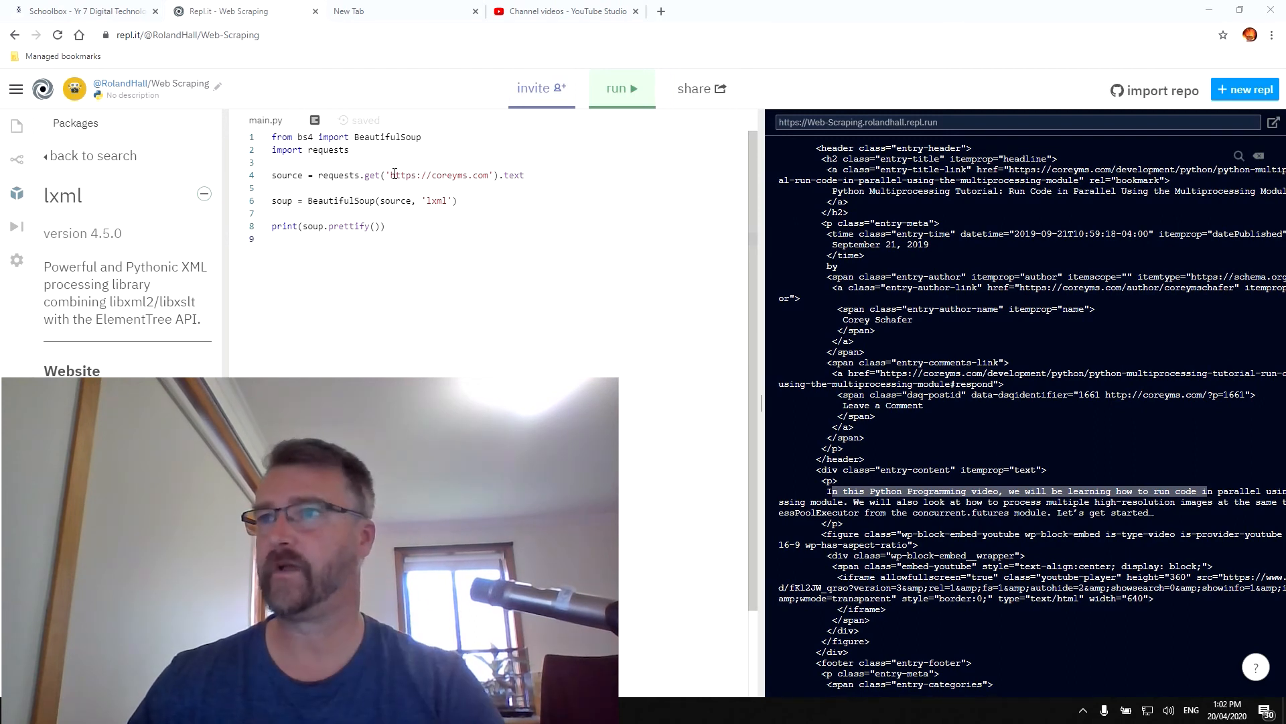
pyautogui.doubleClick(439, 175)
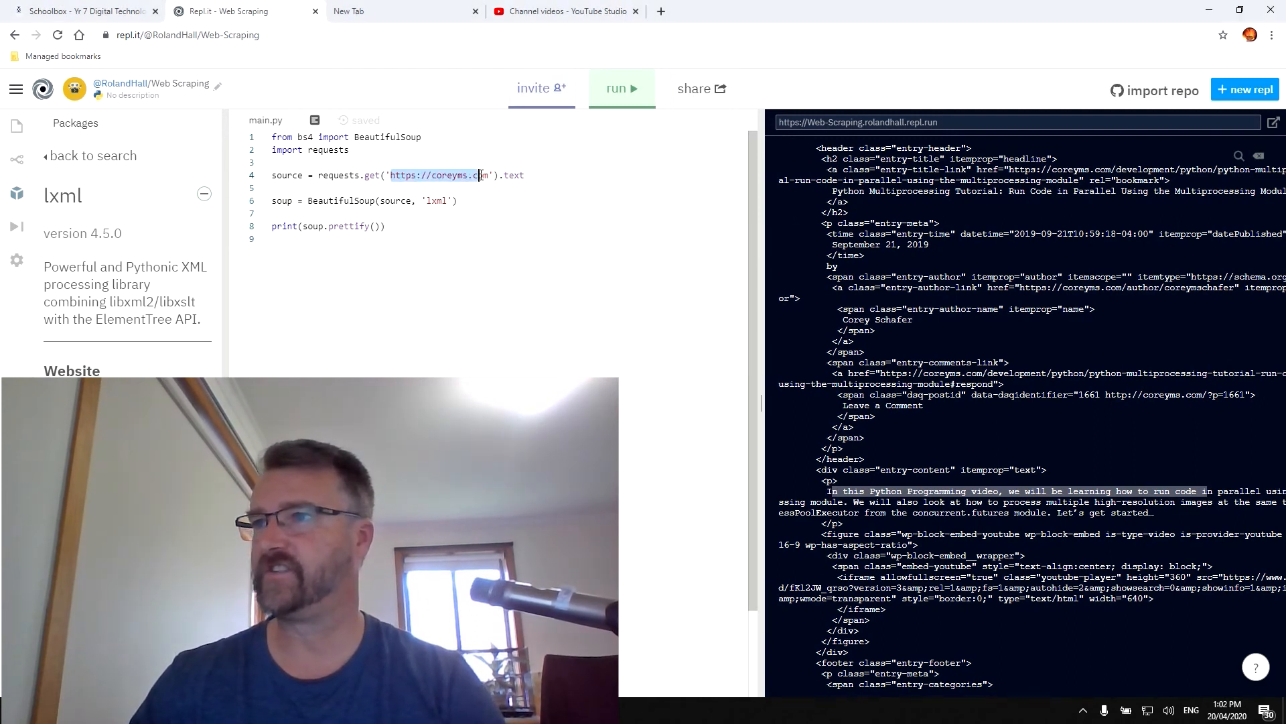